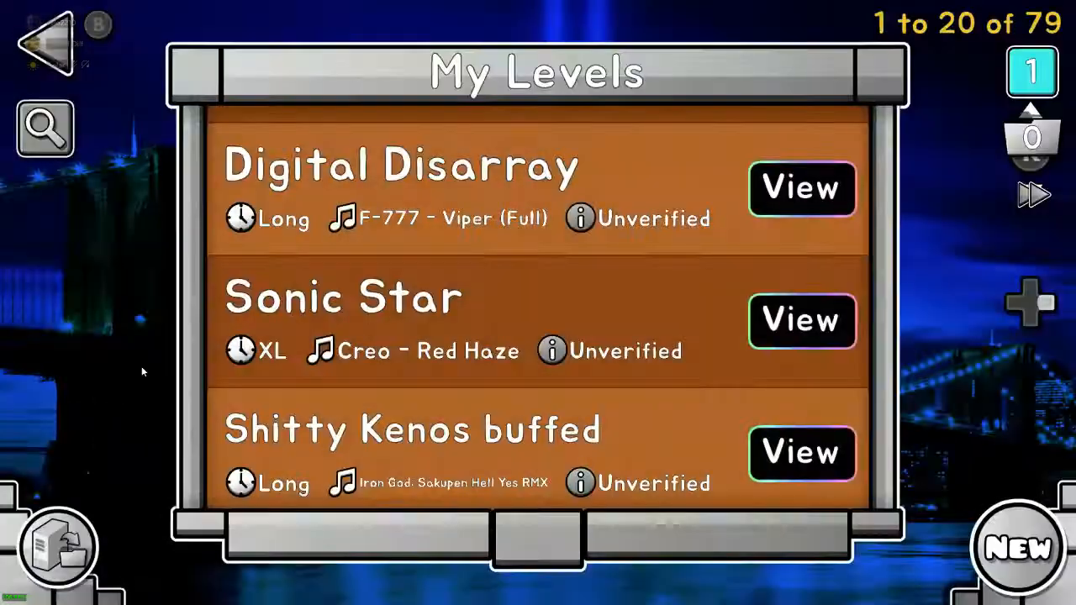
Back out of the level info screen to reach the main menu.
left_click(47, 42)
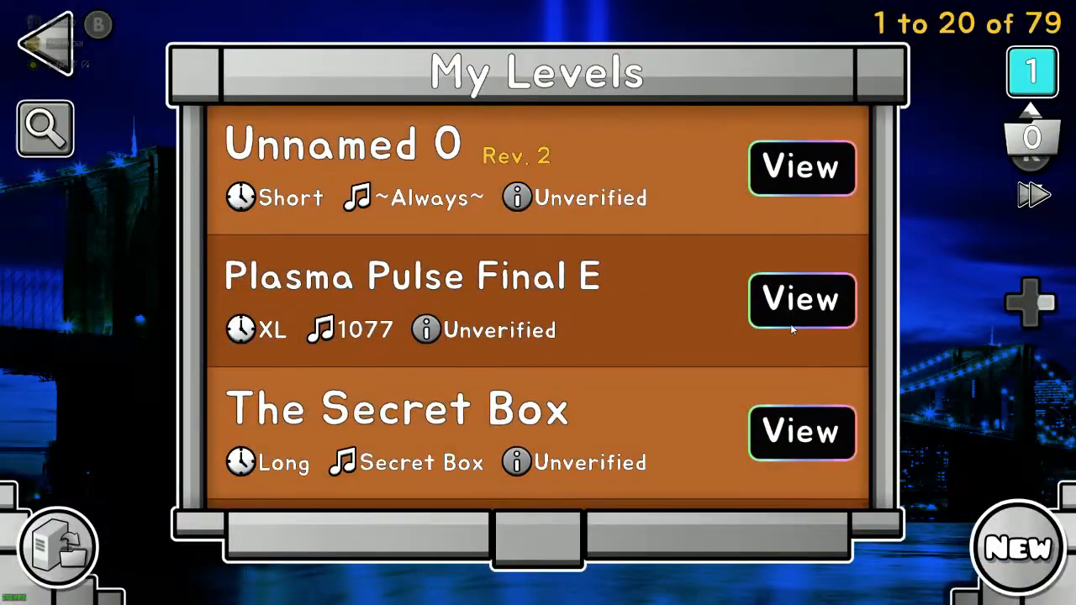
scroll("down", 3)
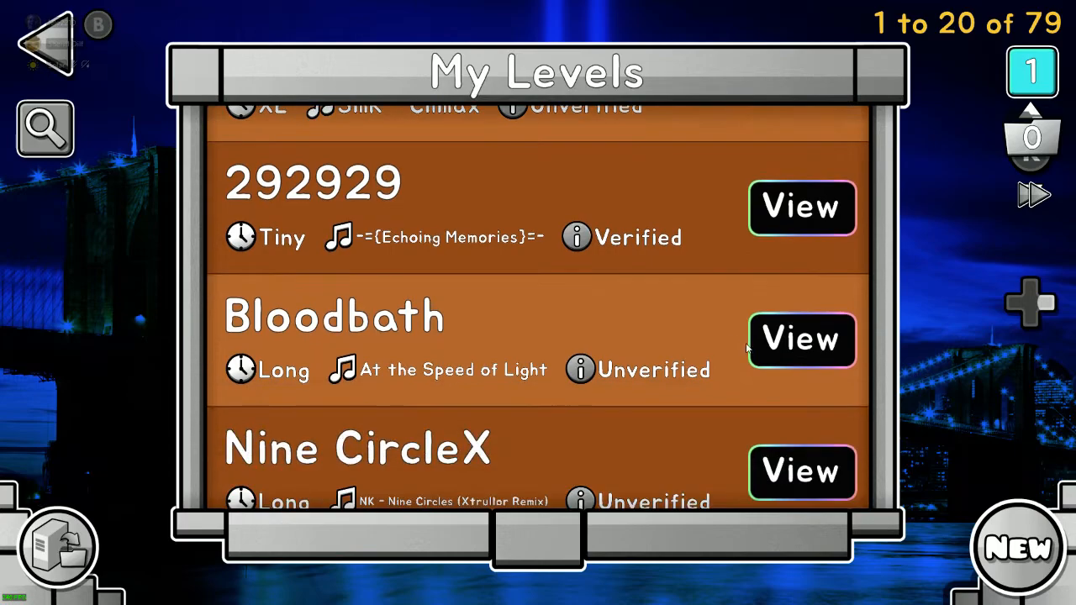
scroll("down", 3)
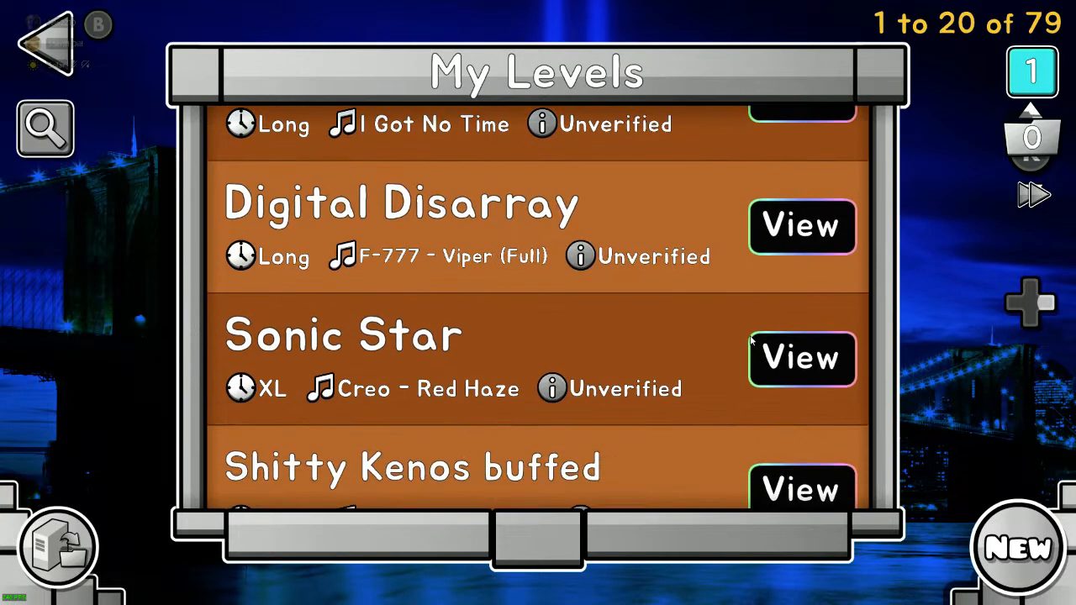
scroll("down", 3)
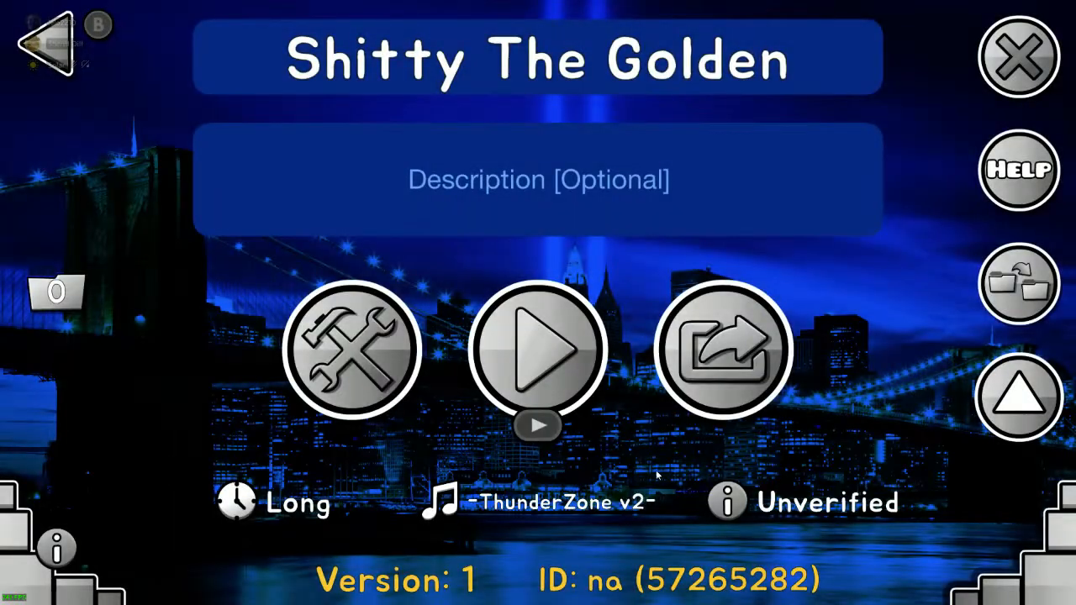
left_click(537, 353)
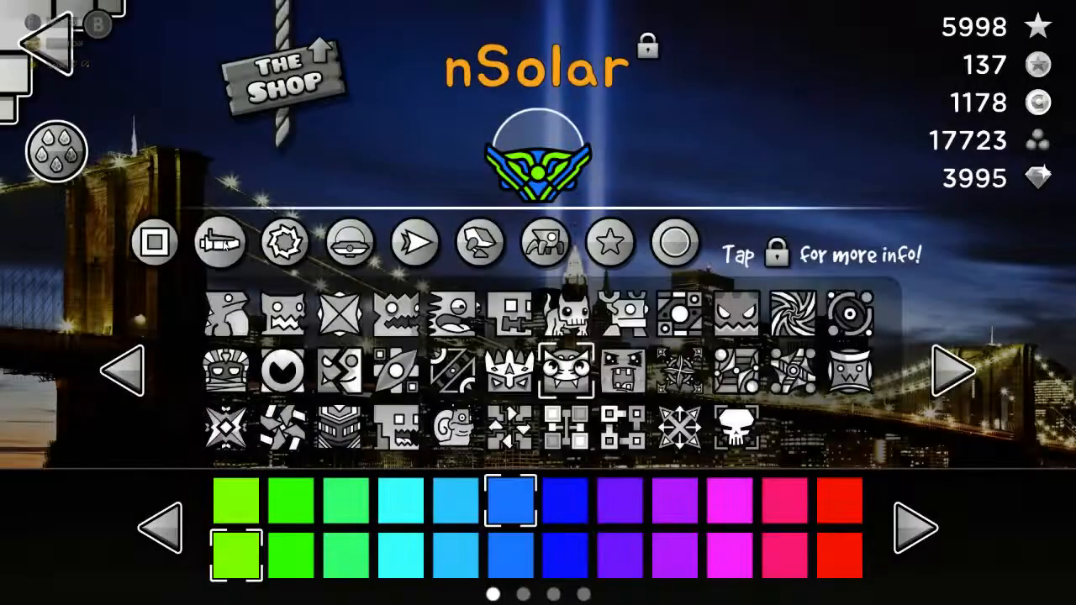
Pick a ship from the second page and colour it white with black outlines.
left_click(220, 242)
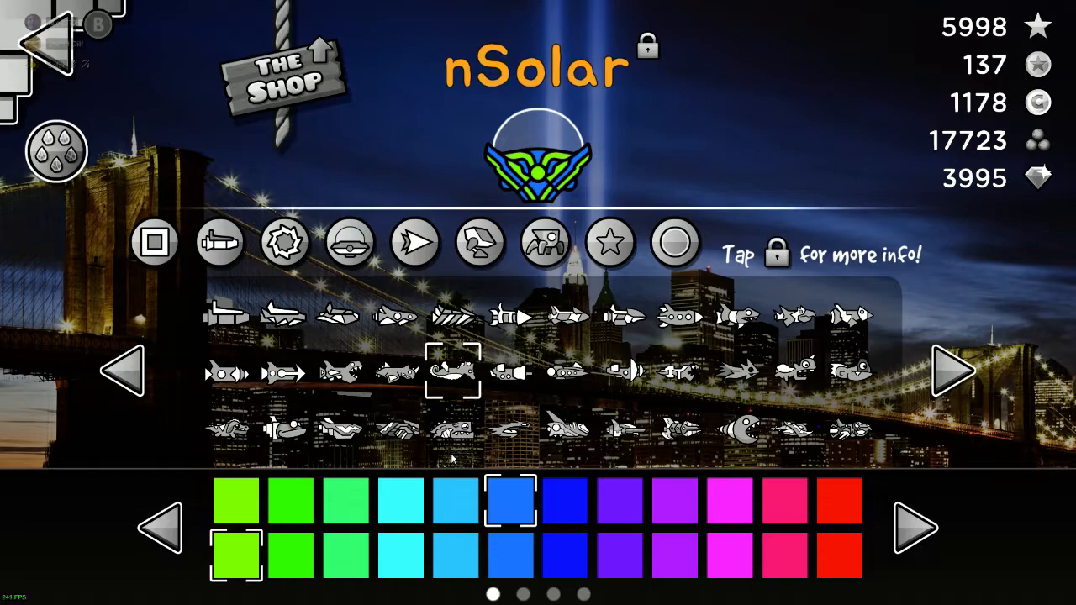
left_click(955, 370)
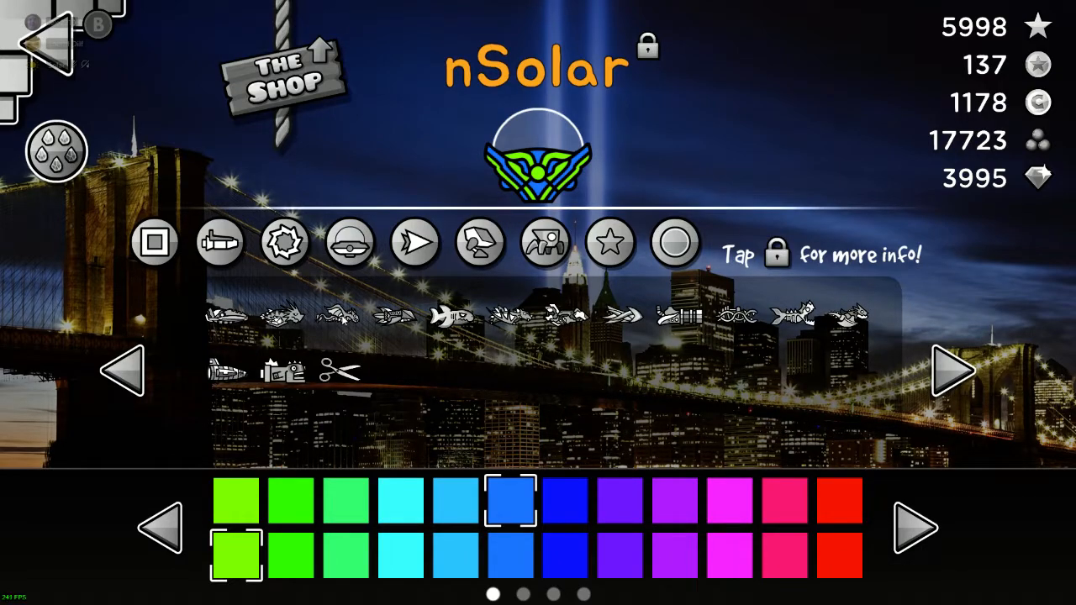
left_click(225, 372)
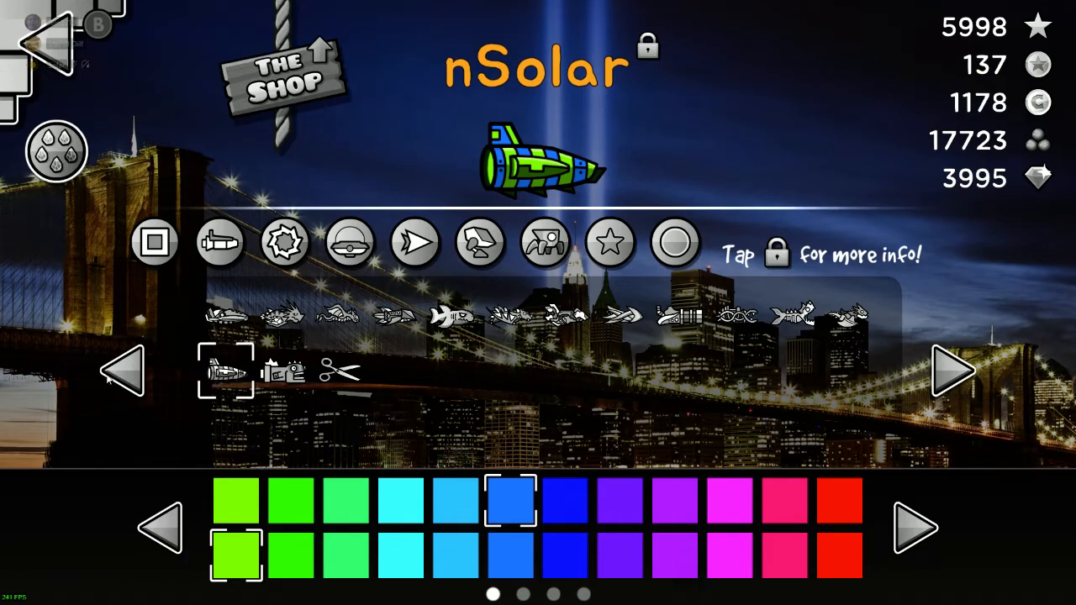
left_click(915, 527)
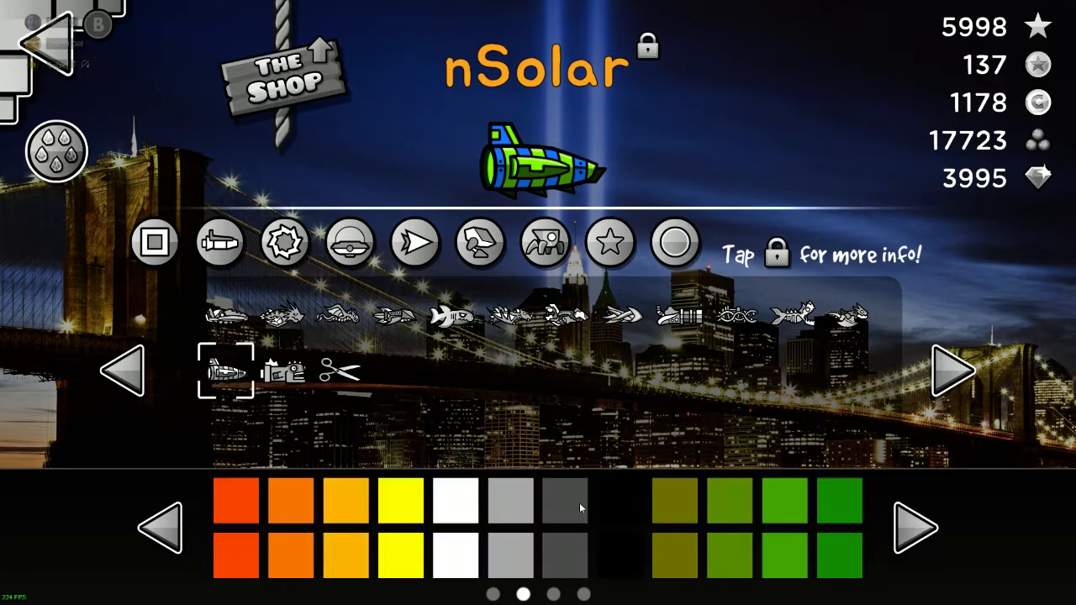
left_click(620, 503)
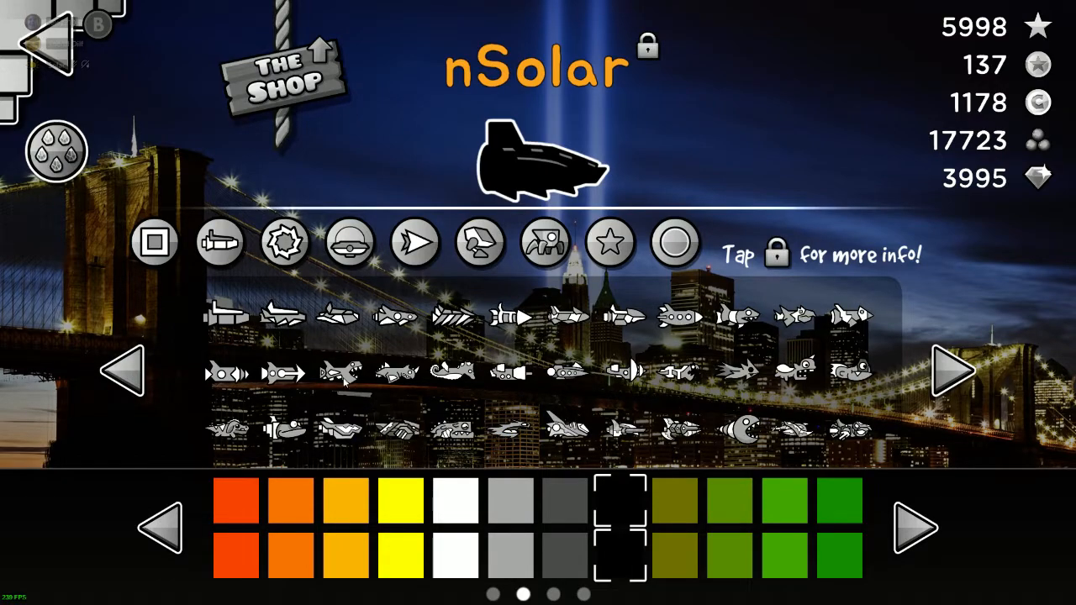
left_click(343, 374)
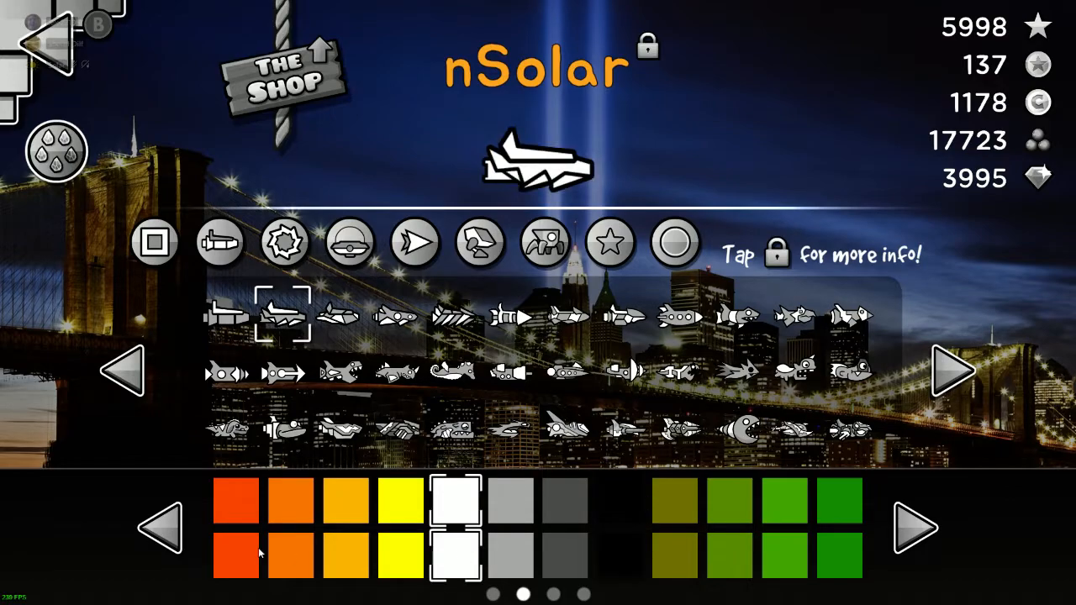
left_click(914, 528)
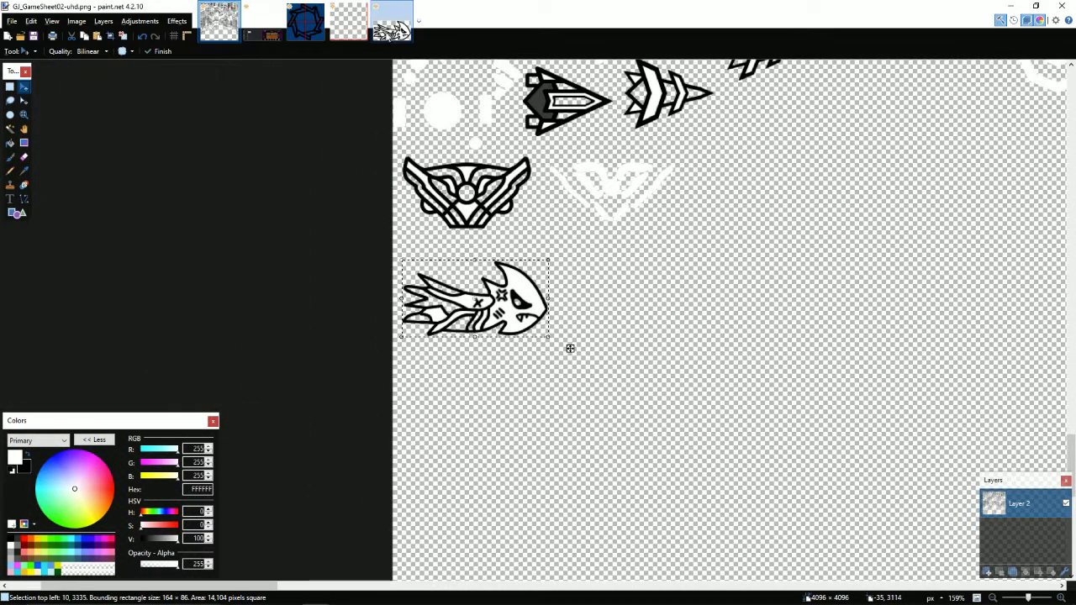
Copy the ship sprite into a new image, select its wing area and pick red as paint colour.
left_click(395, 23)
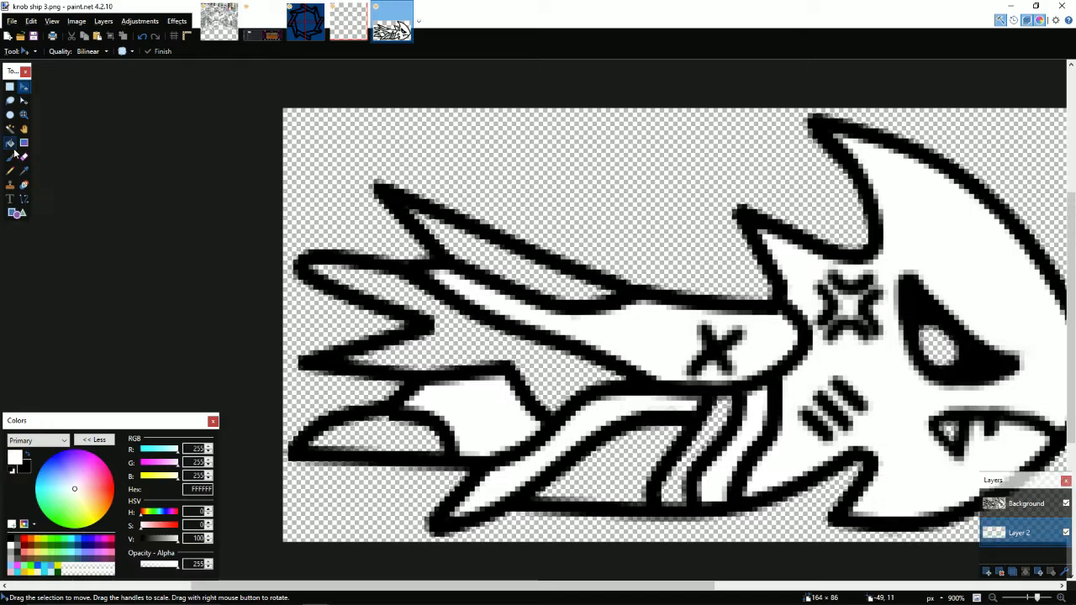
left_click_drag(715, 337, 601, 464)
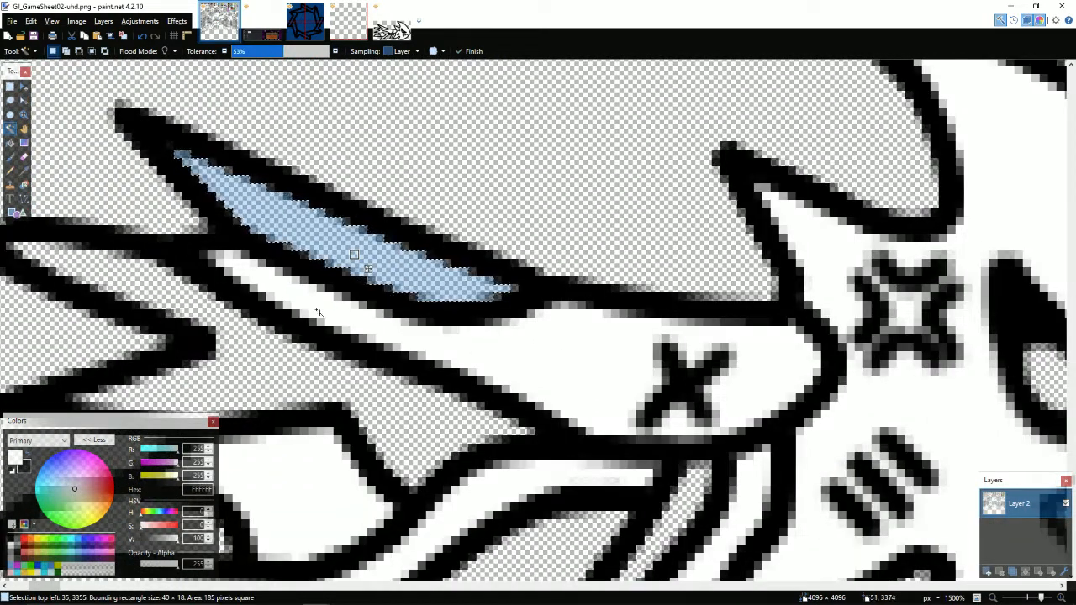
left_click(397, 25)
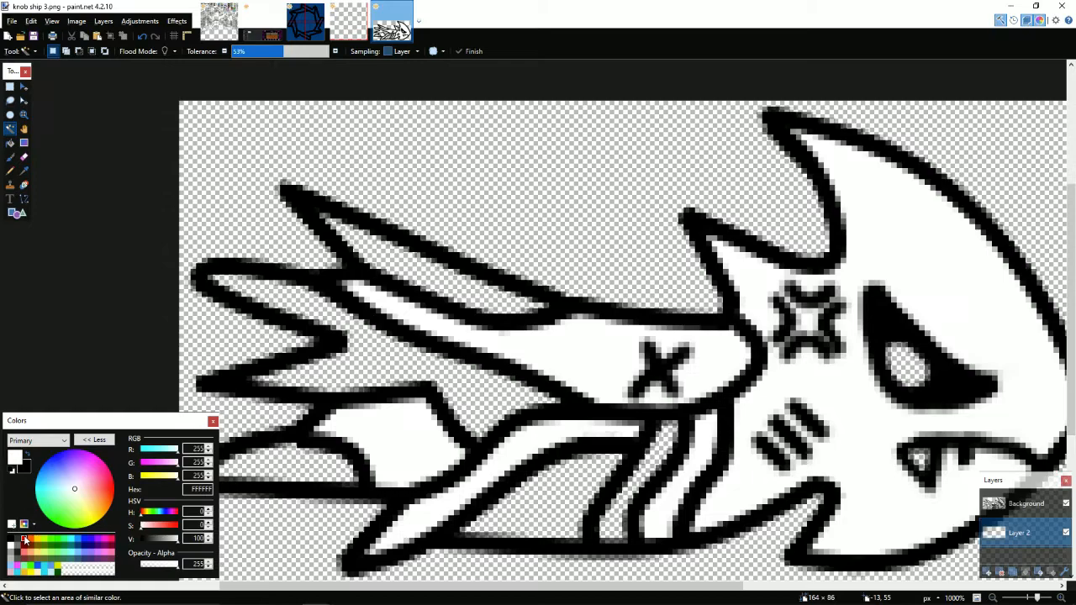
left_click(26, 538)
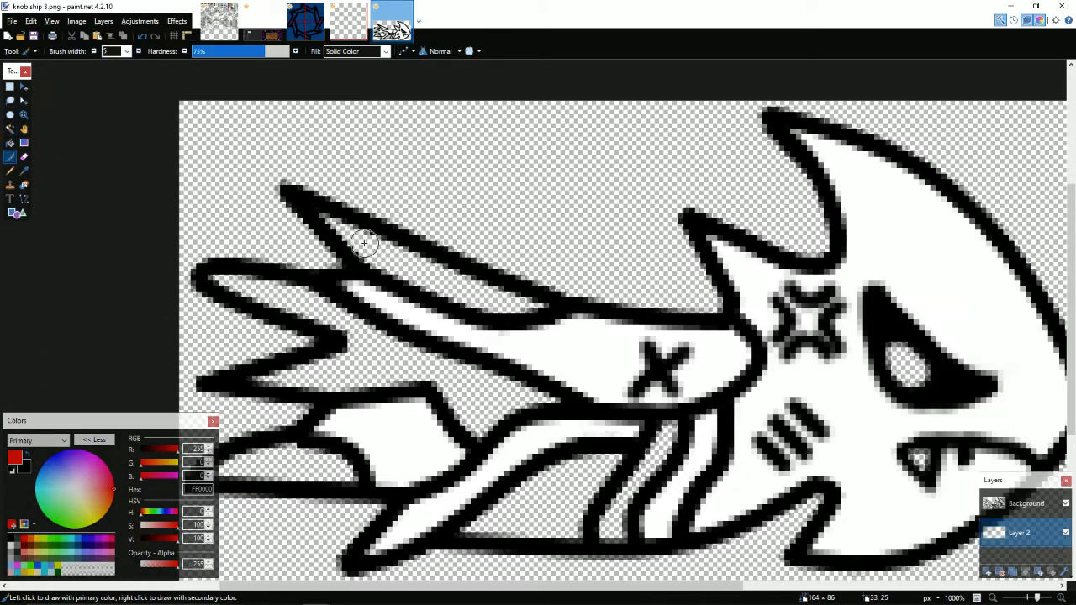
Paint the upper wing, middle fin and tail fins red on Layer 2.
left_click(332, 222)
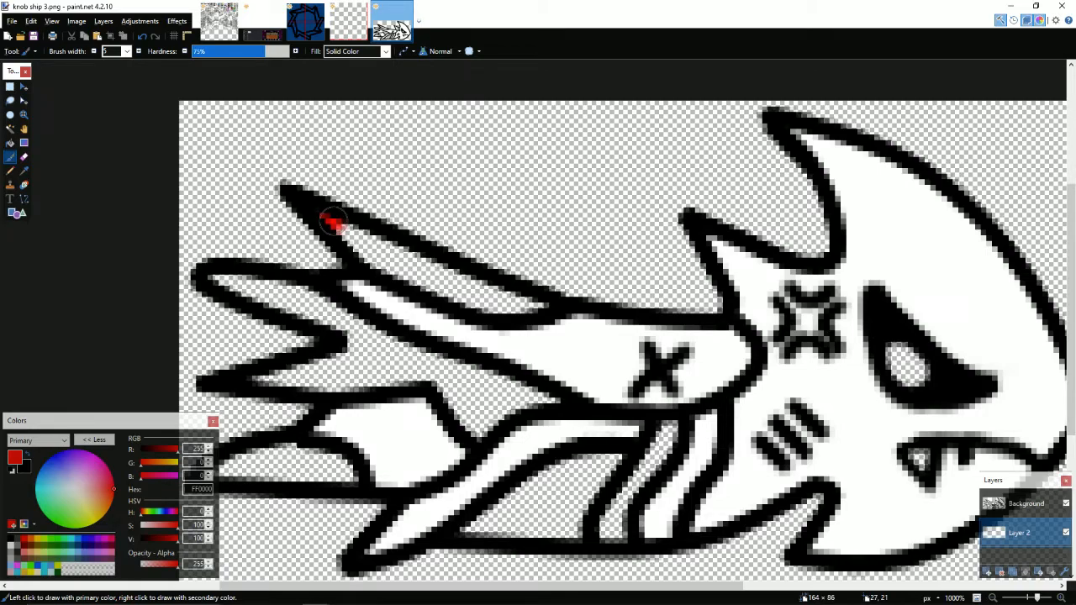
left_click_drag(333, 222, 513, 306)
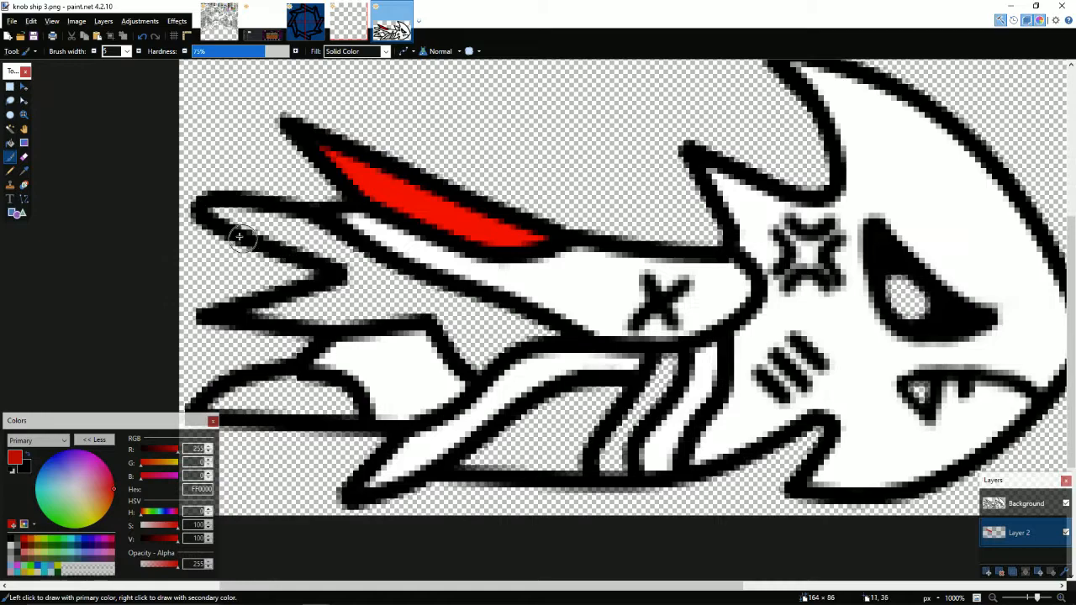
left_click_drag(244, 244, 277, 306)
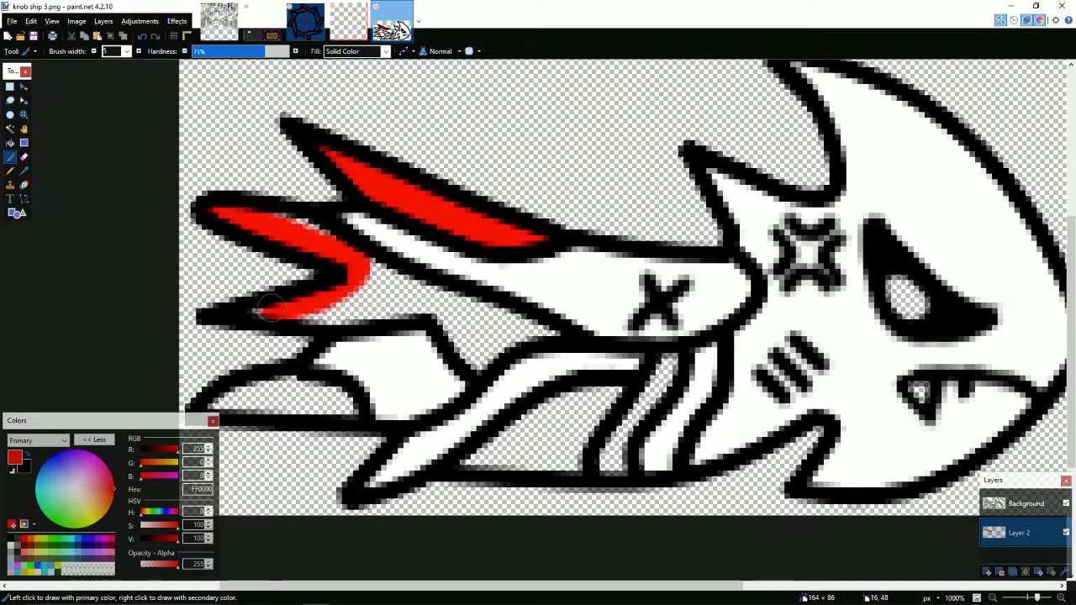
left_click_drag(277, 302, 485, 362)
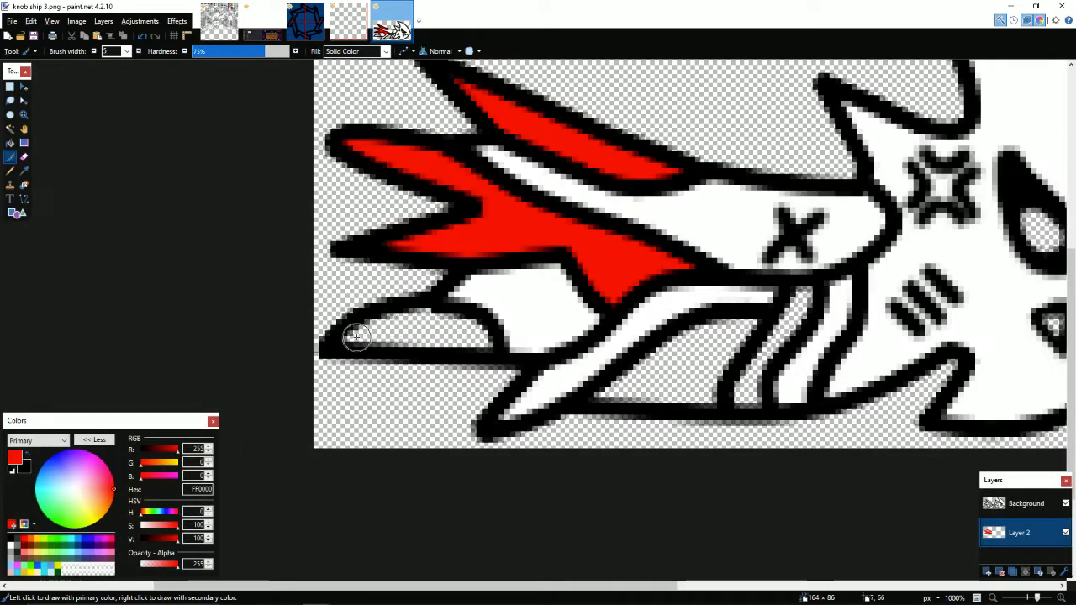
Paint the lower-fin stripes, spot and remaining lower fin red.
left_click_drag(354, 336, 462, 328)
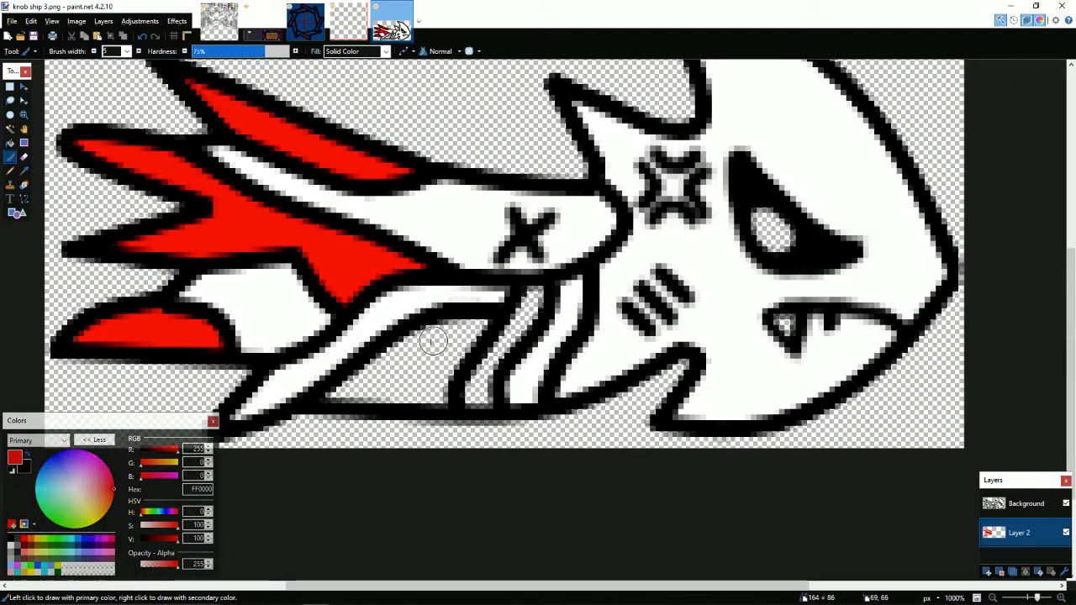
left_click_drag(353, 395, 454, 400)
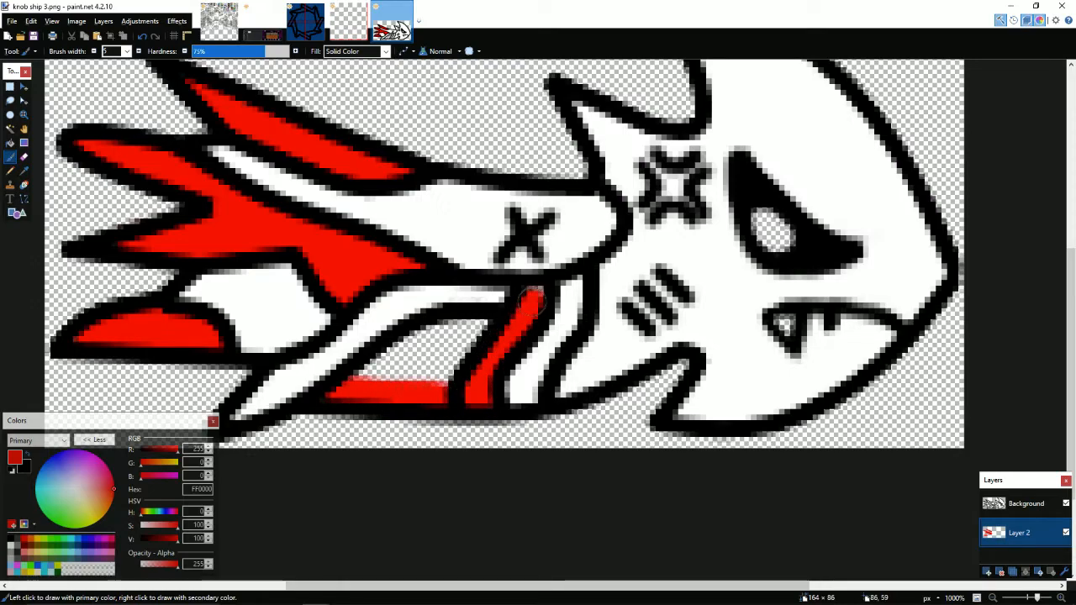
left_click(434, 339)
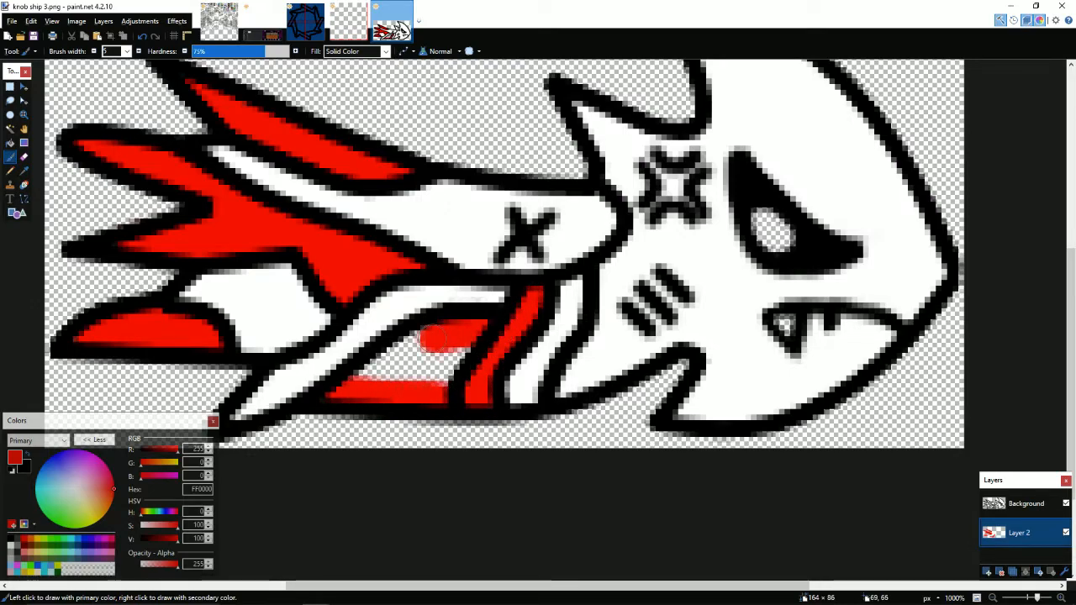
left_click_drag(437, 339, 437, 373)
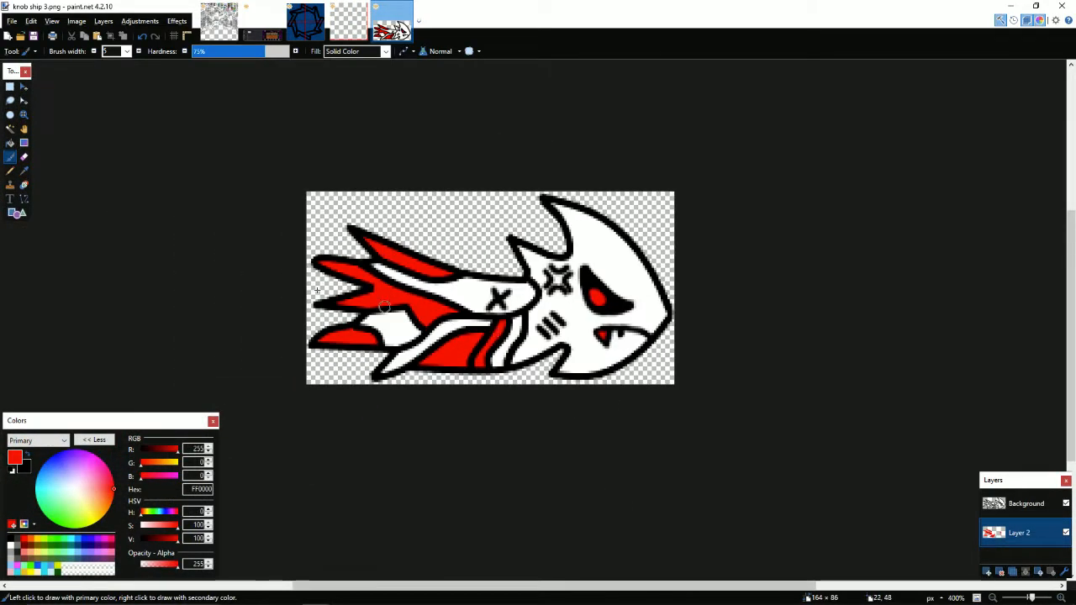
Copy the whole red-parts layer and paste it onto the game sheet beside the ship.
left_click(11, 87)
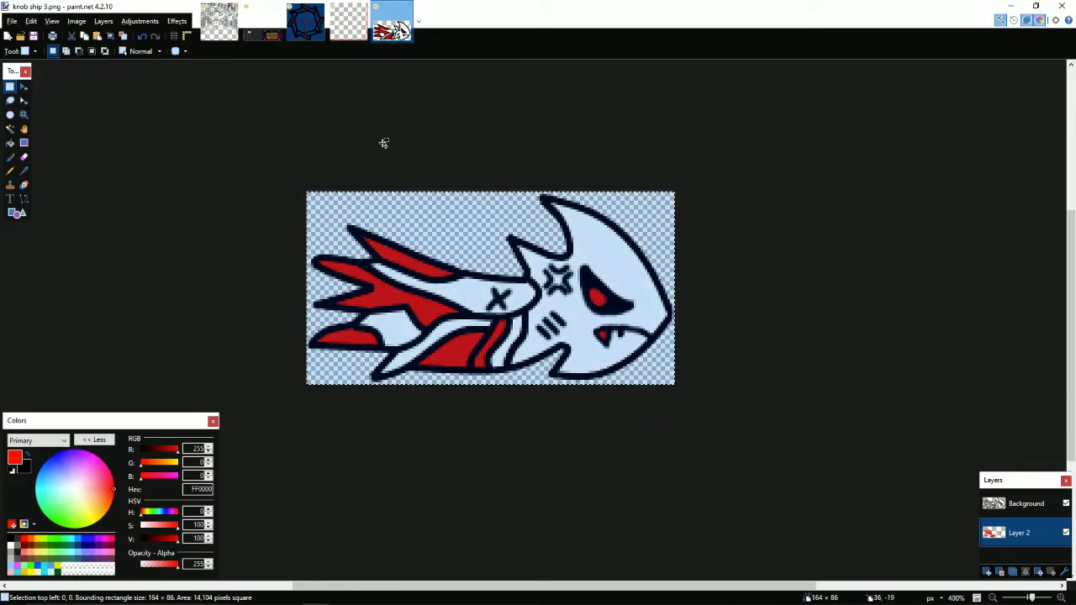
left_click(234, 24)
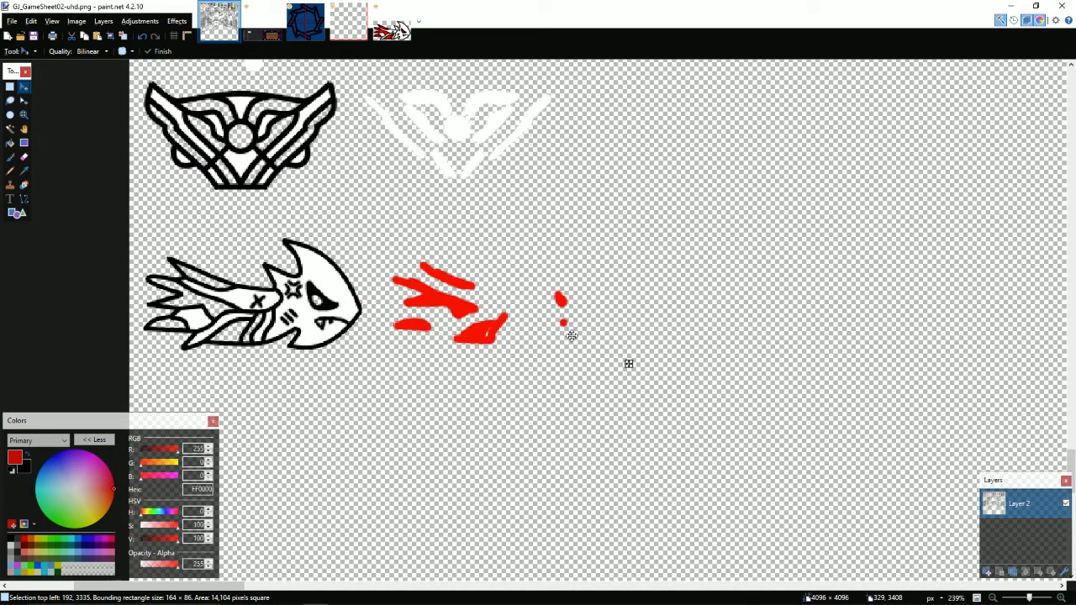
left_click(390, 27)
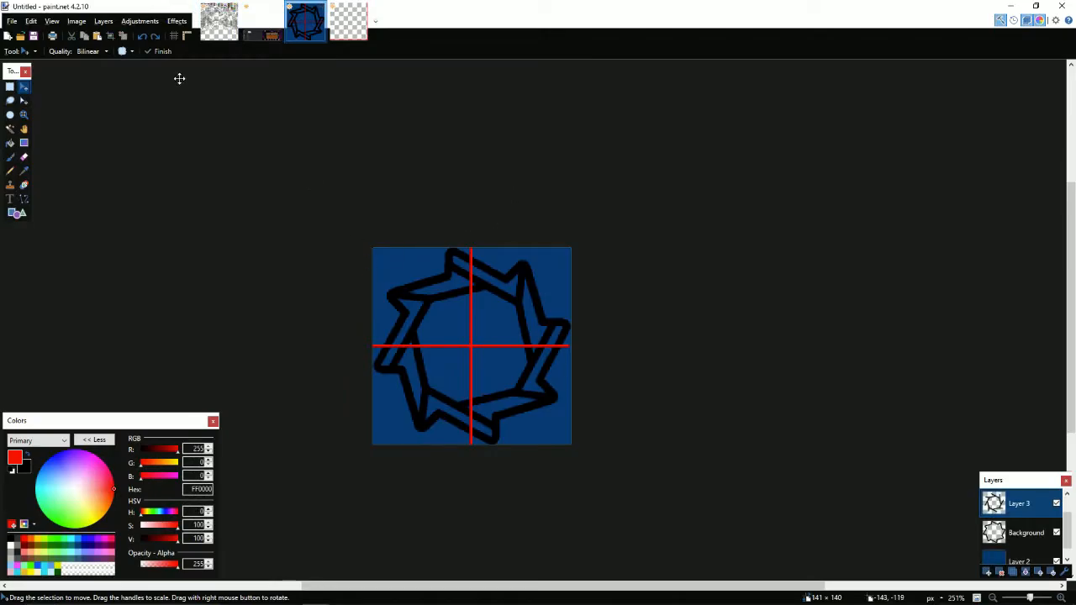
left_click(222, 25)
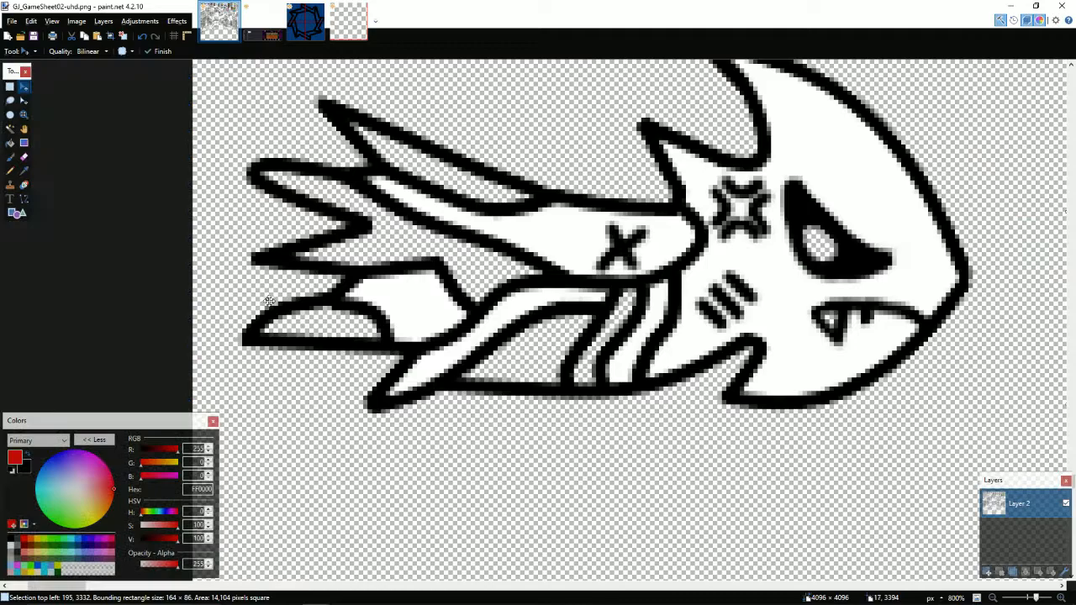
mouse_move(23, 101)
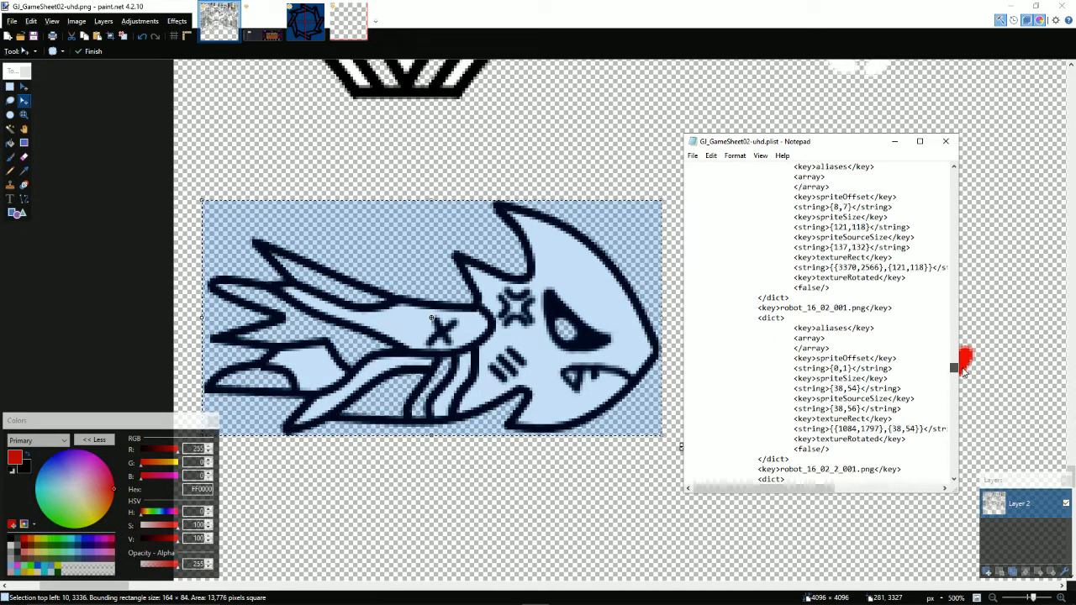
Scroll the plist down to the ship_02_001.png dict entry.
scroll("down", 3)
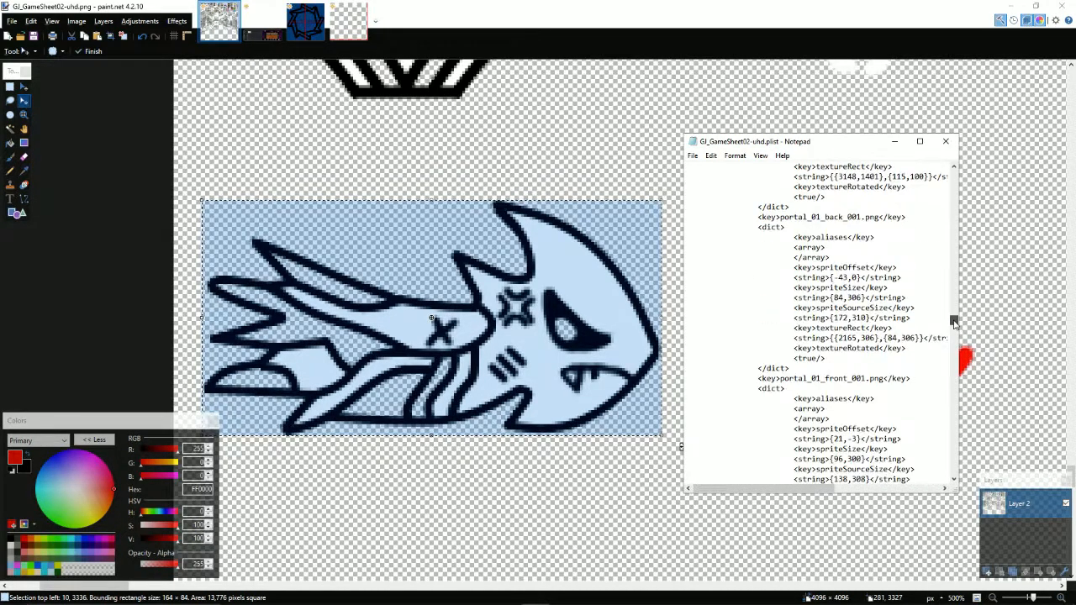
scroll("down", 3)
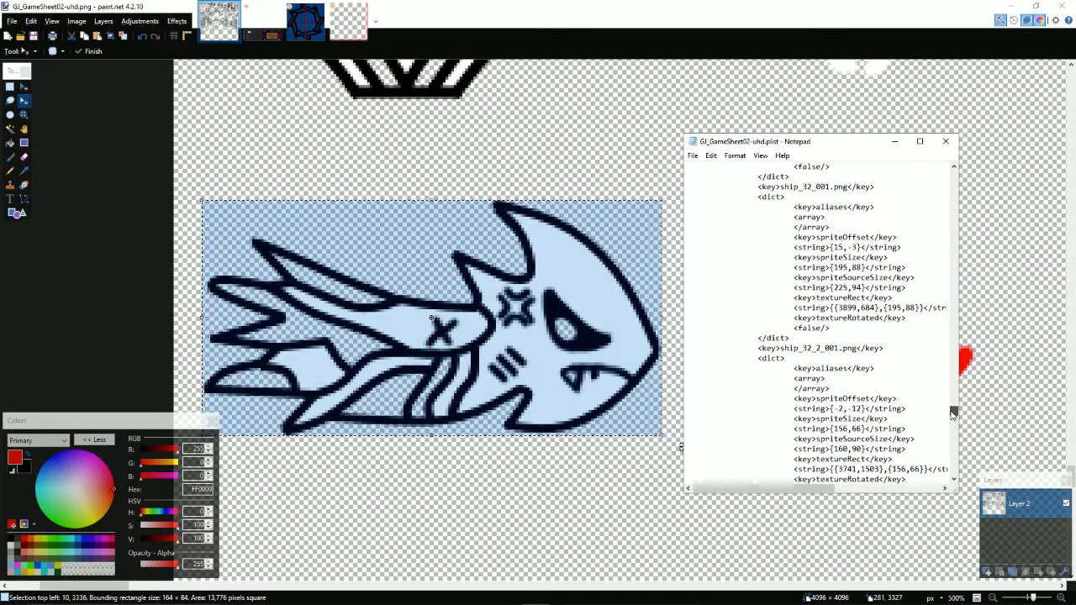
scroll("down", 3)
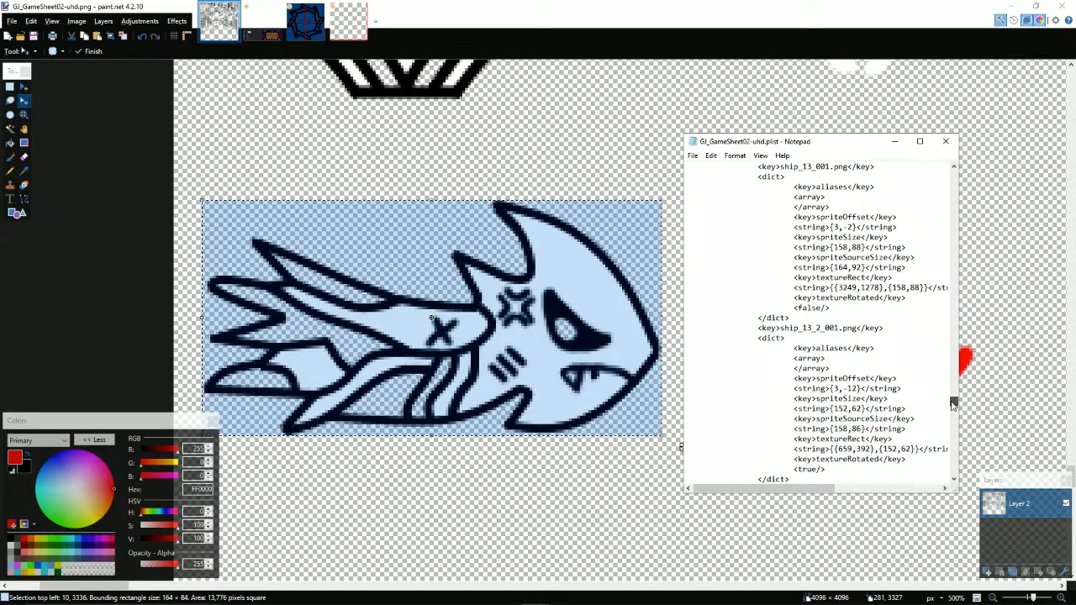
scroll("down", 3)
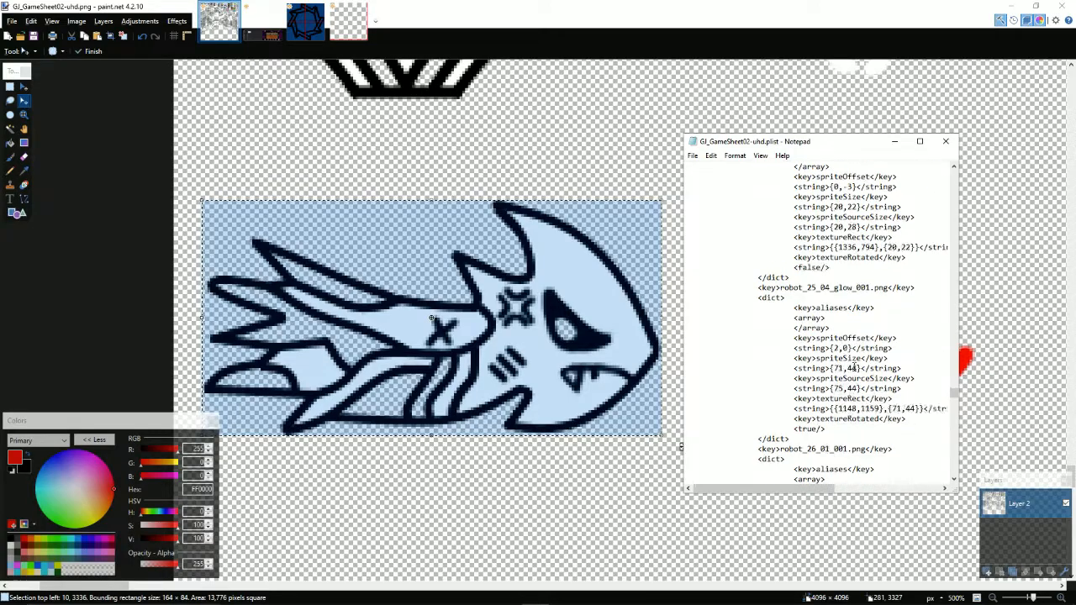
scroll("down", 3)
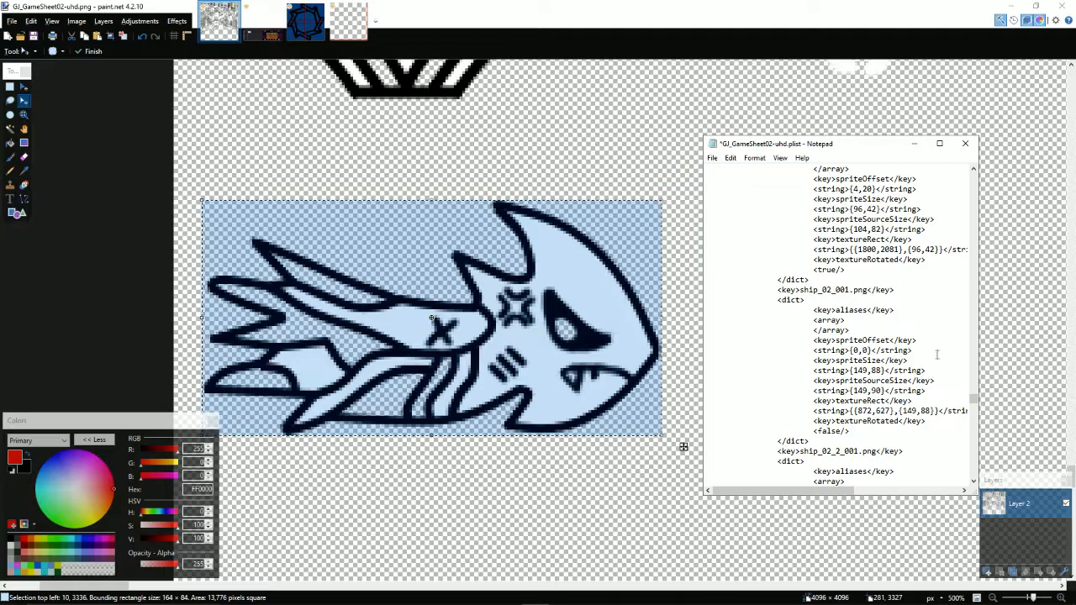
Replace ship_02_001.png's spriteSize and spriteSourceSize with 164 by 88.
left_click(940, 143)
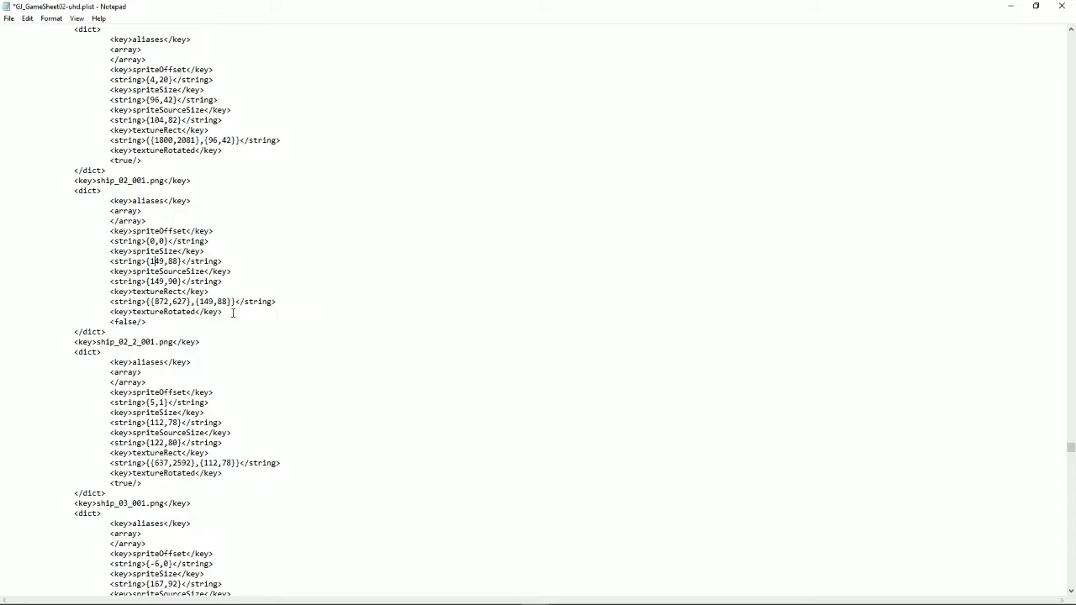
left_click(168, 301)
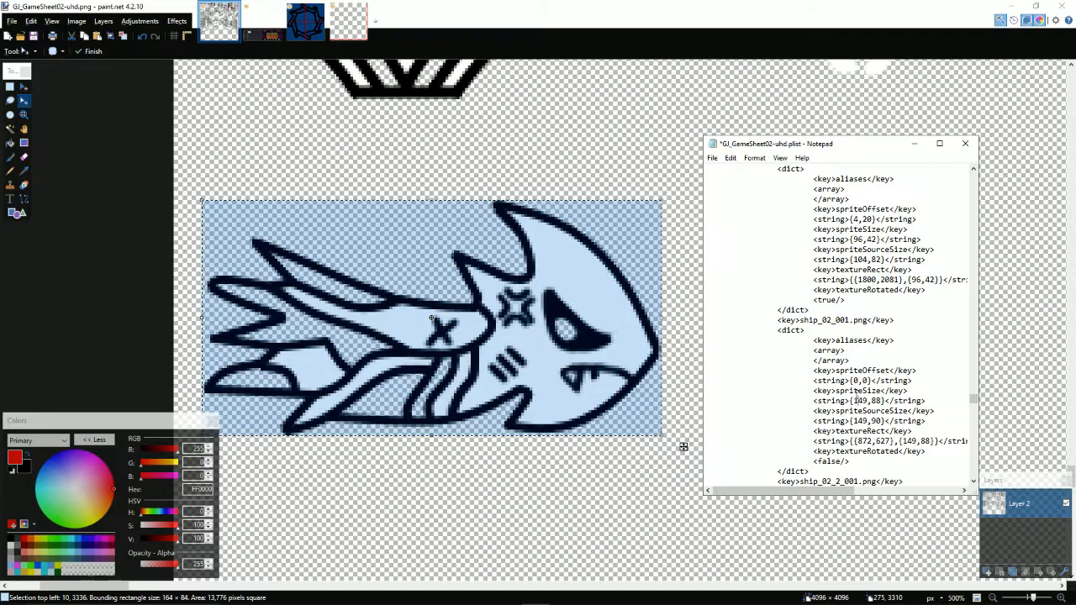
double_click(864, 400)
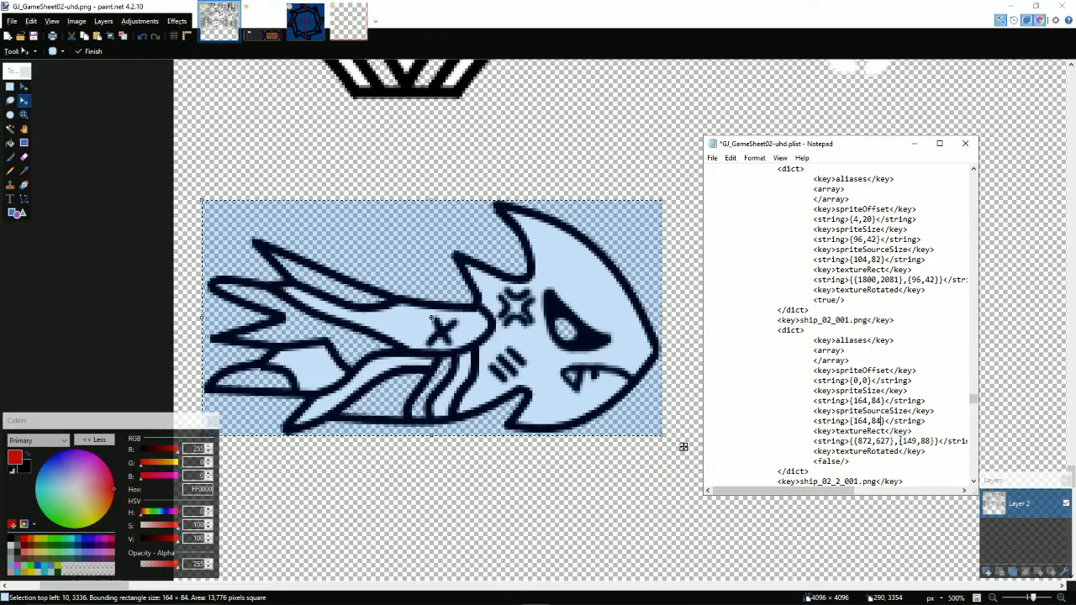
double_click(917, 441)
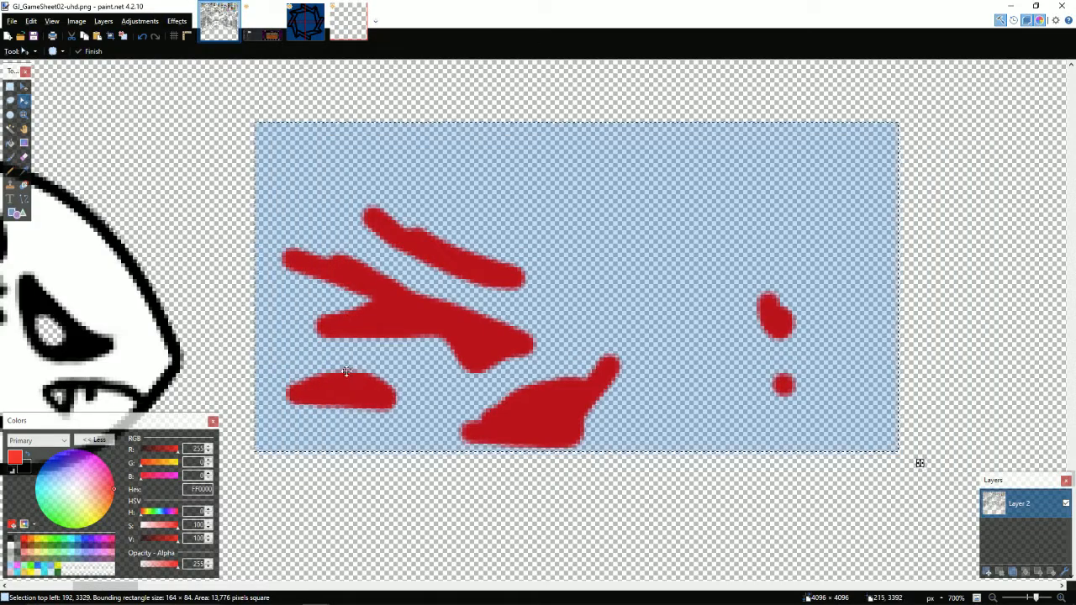
Tighten the selection around the red secondary parts on the sheet.
left_click_drag(898, 282, 827, 282)
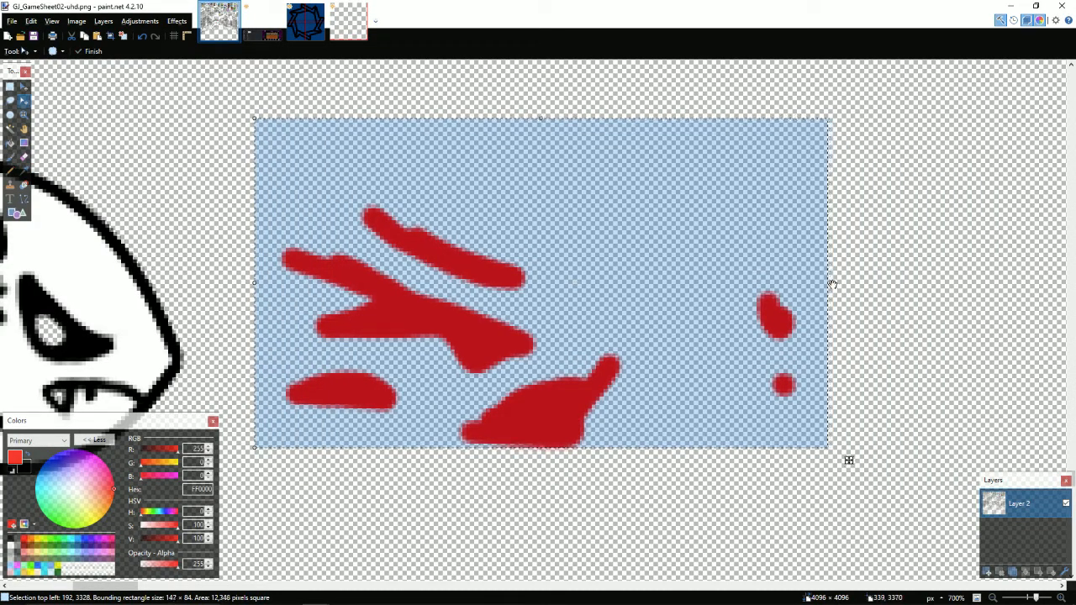
left_click_drag(827, 283, 794, 282)
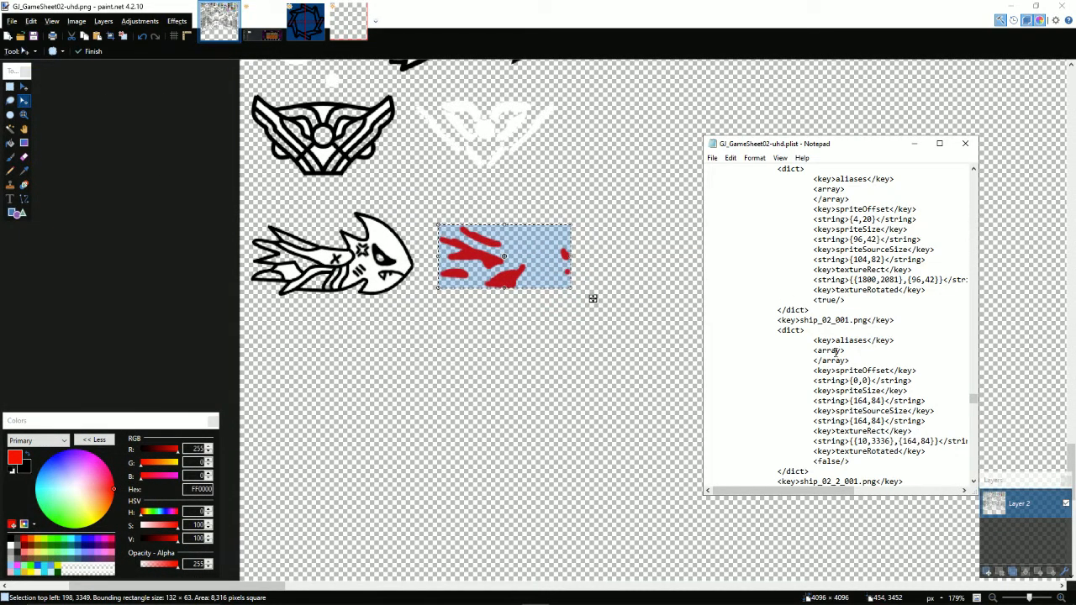
scroll("down", 3)
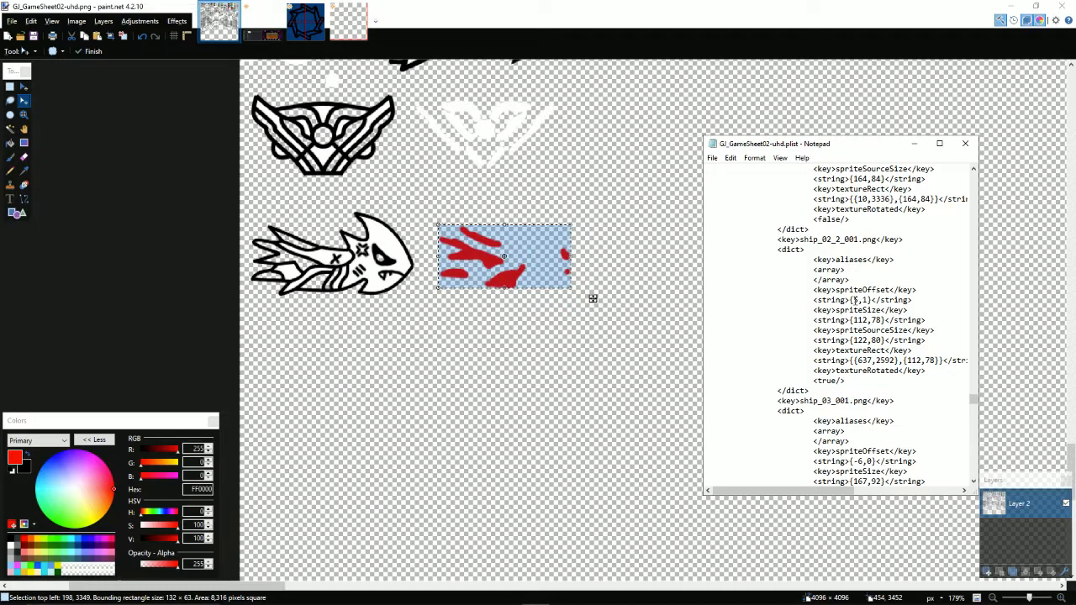
Set ship_02_2_001.png's offset, 132 by 63 size and texture position 198.
double_click(859, 300)
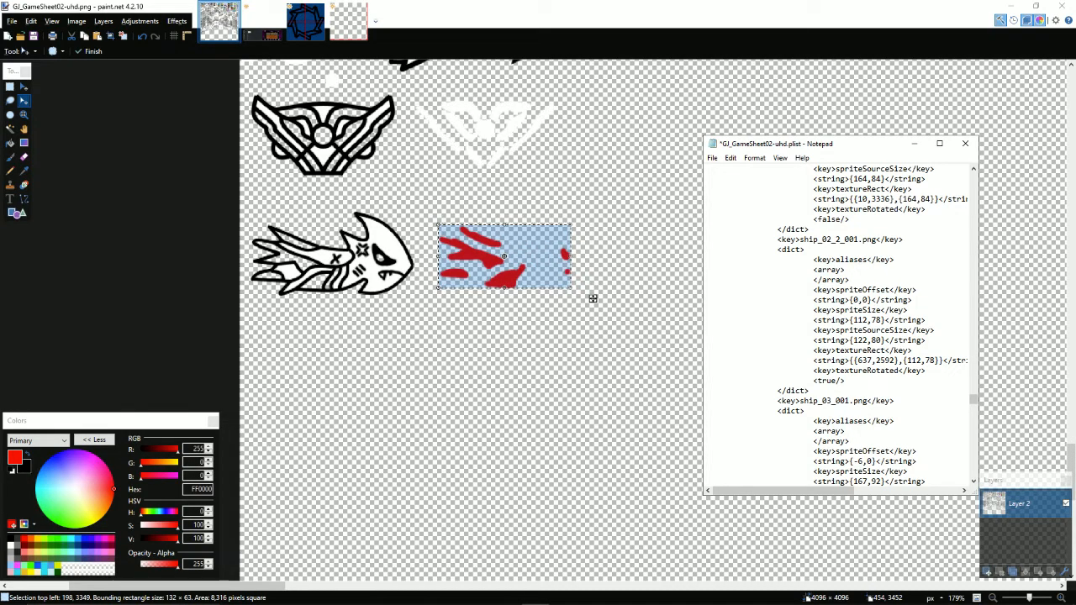
double_click(864, 320)
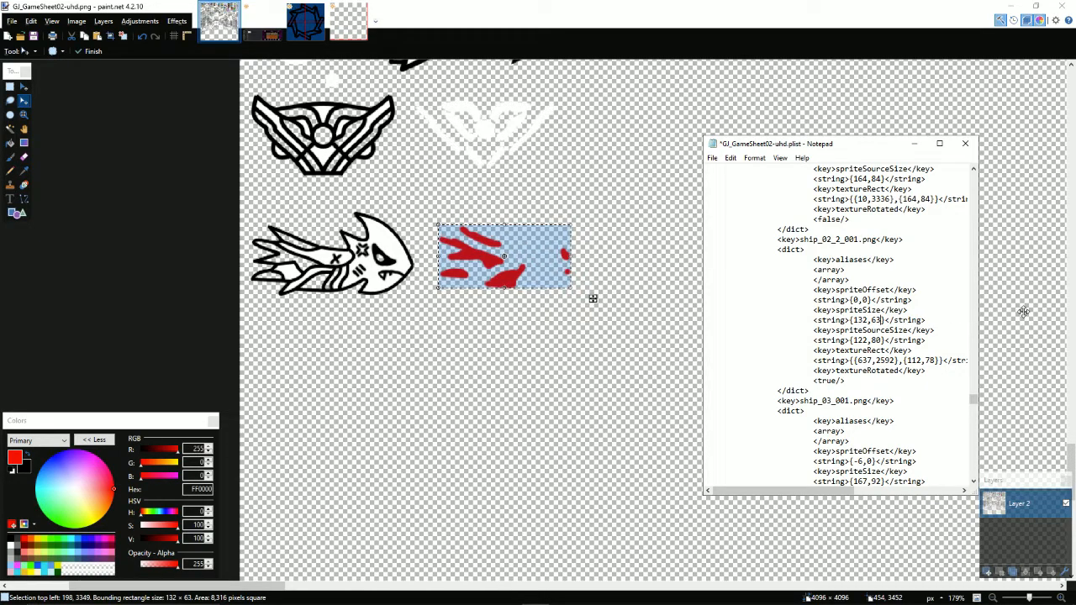
double_click(860, 320)
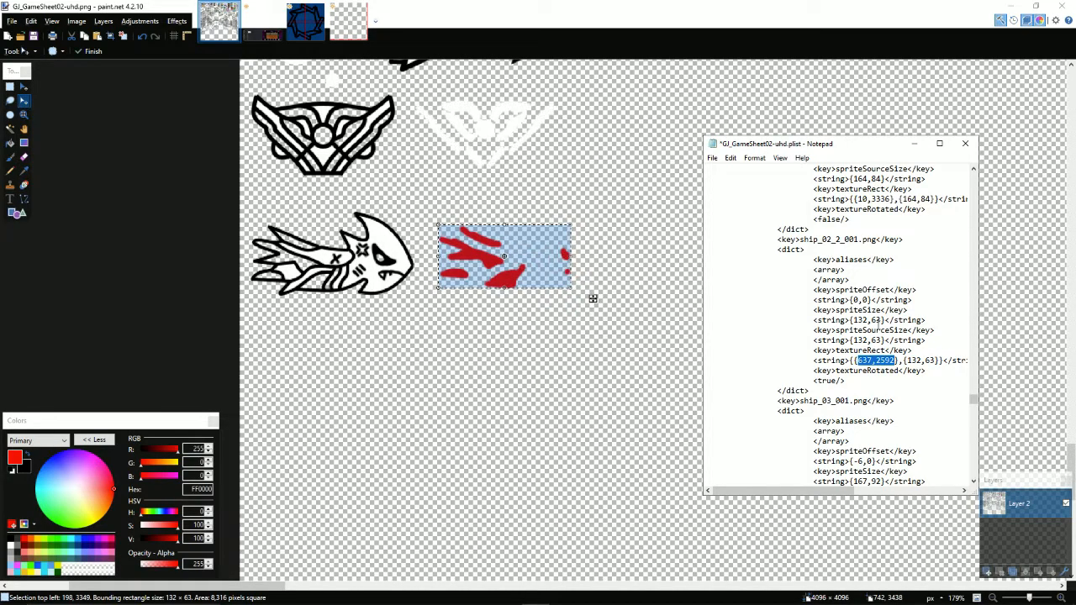
type("198")
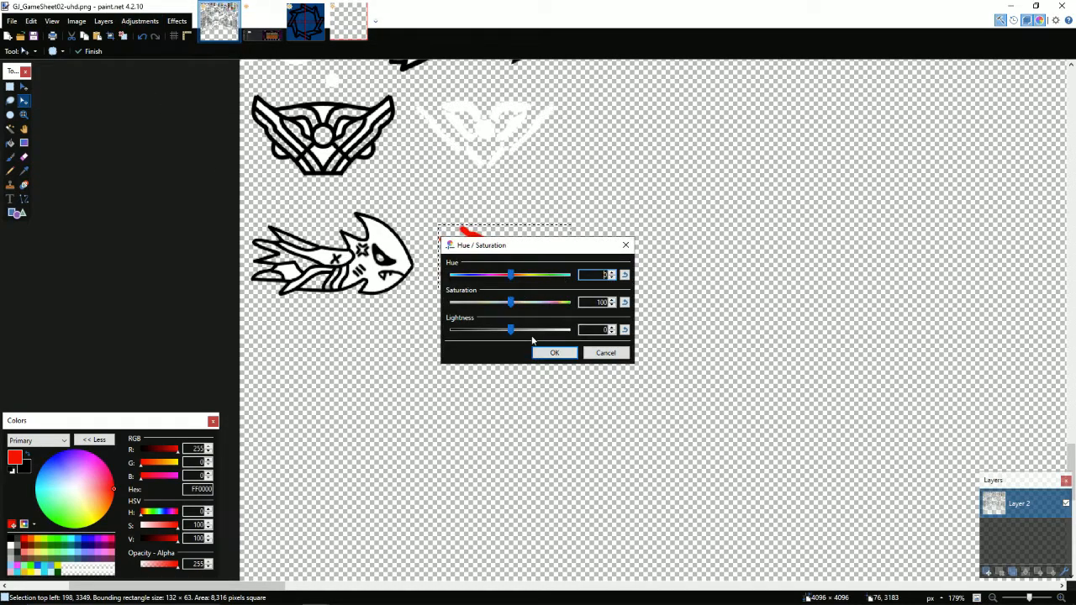
Raise Lightness to 100 so the red parts turn white, then save the sheet.
left_click_drag(511, 330, 568, 329)
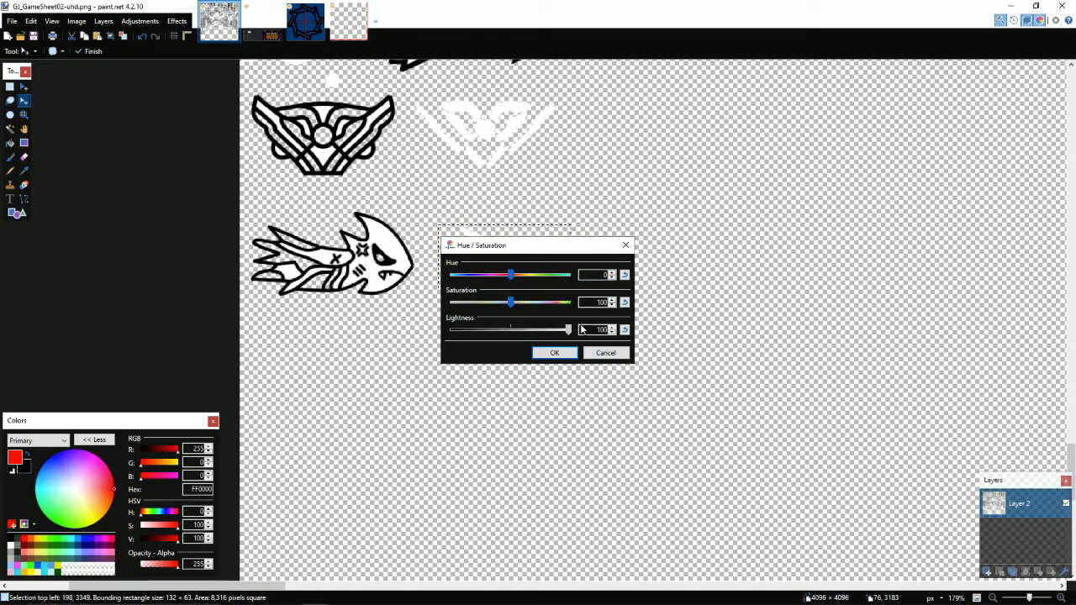
left_click(555, 353)
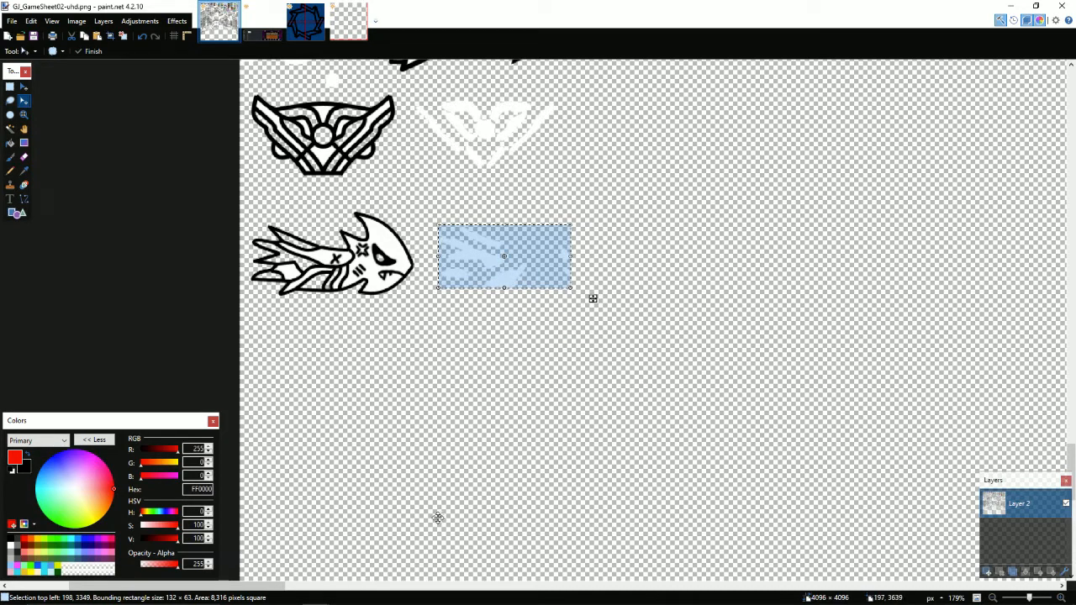
key("ctrl+s")
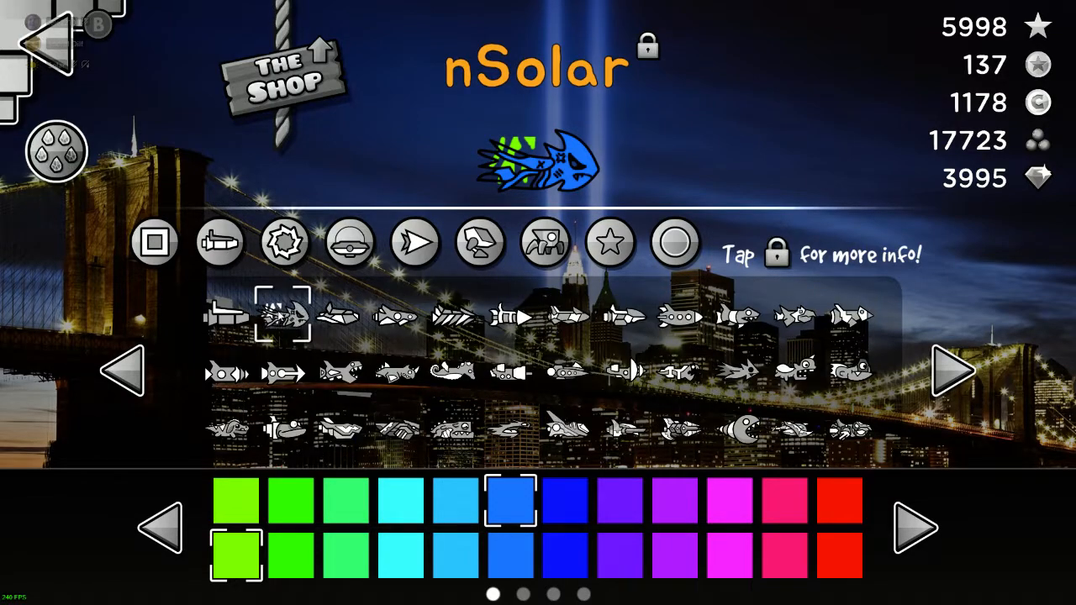
left_click(740, 373)
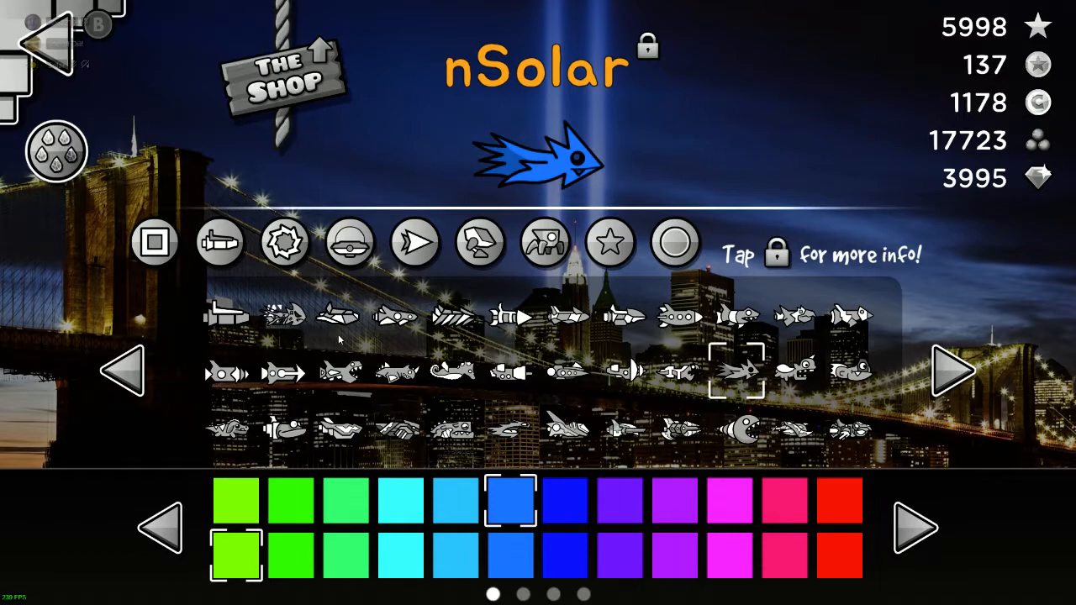
mouse_move(646, 173)
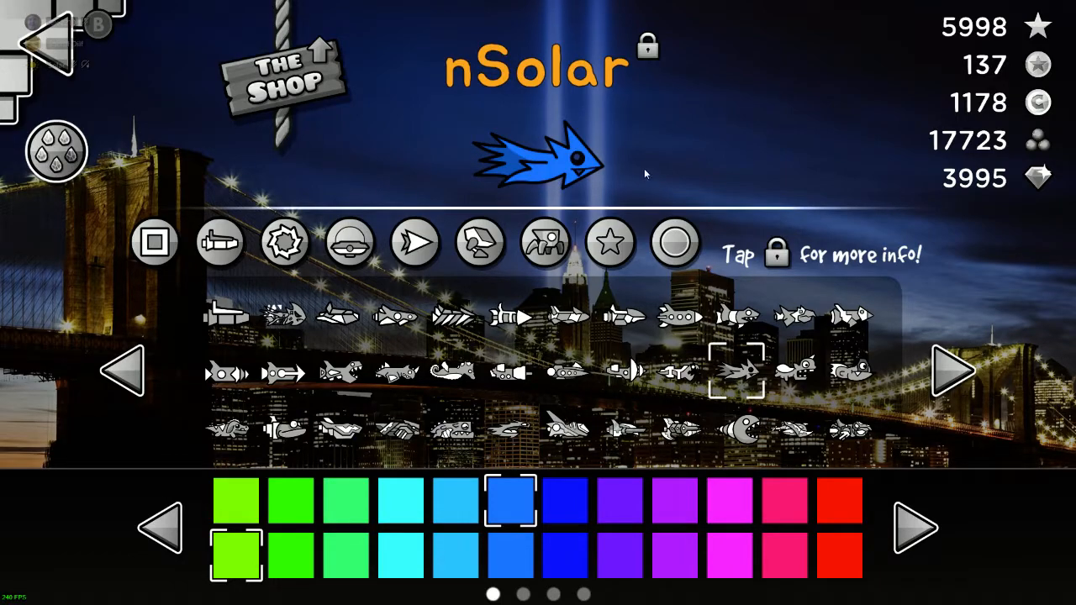
left_click(284, 316)
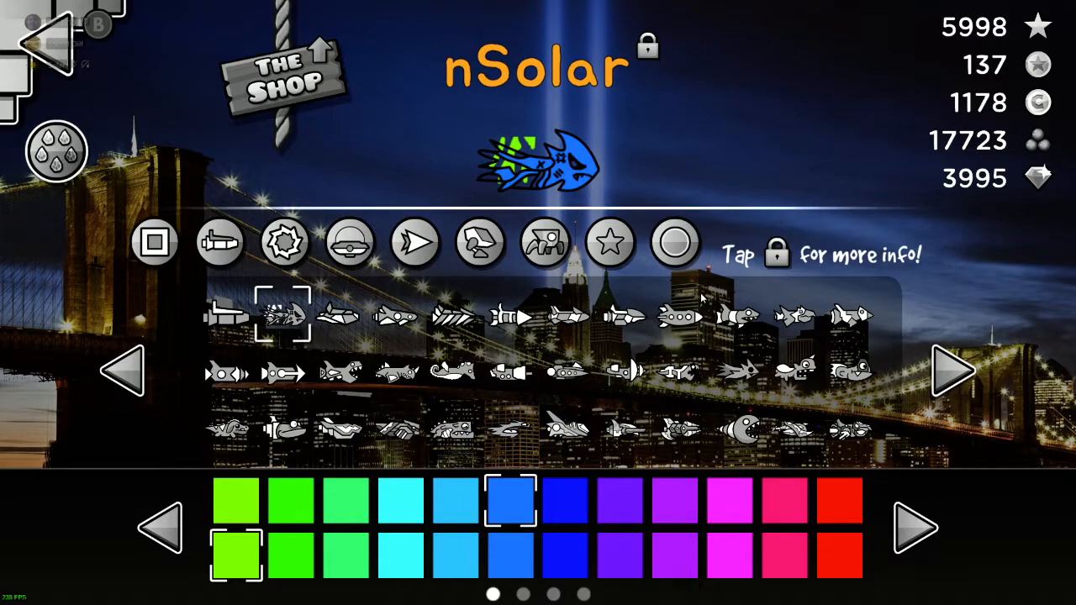
left_click(284, 242)
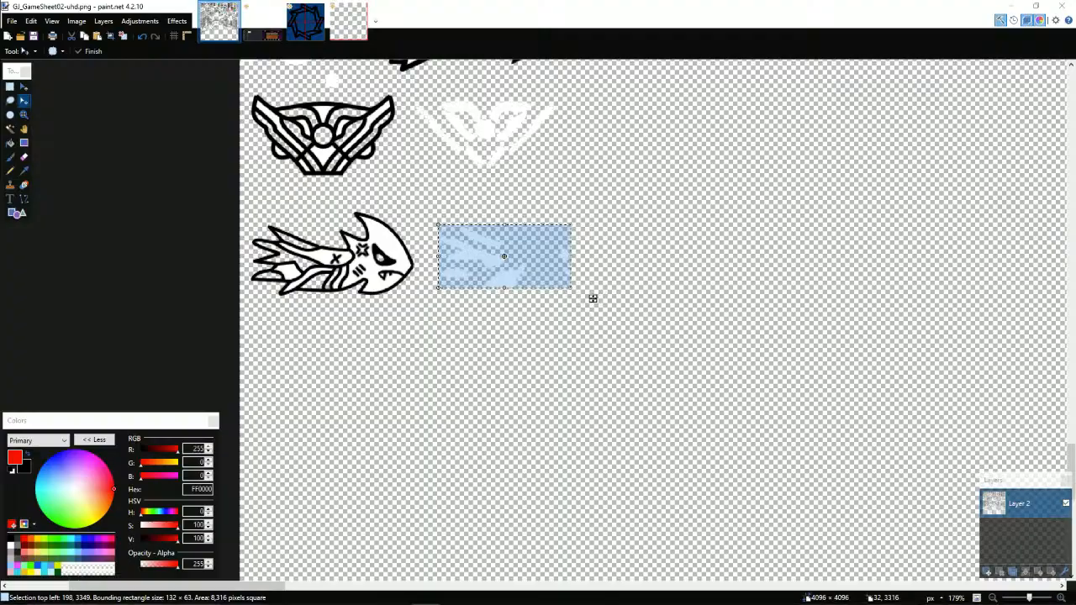
Switch to the plist in Notepad to edit the ship_02_2_001.png entry.
left_click(531, 604)
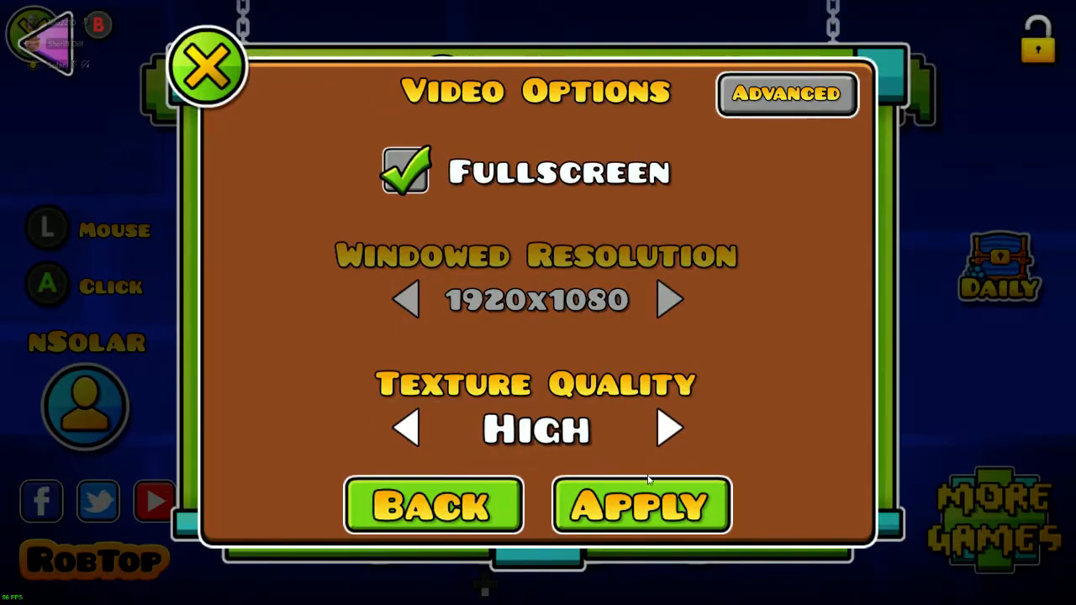
Reload the textures via Apply and preview the custom ship with a red secondary colour in the icon kit.
left_click(639, 504)
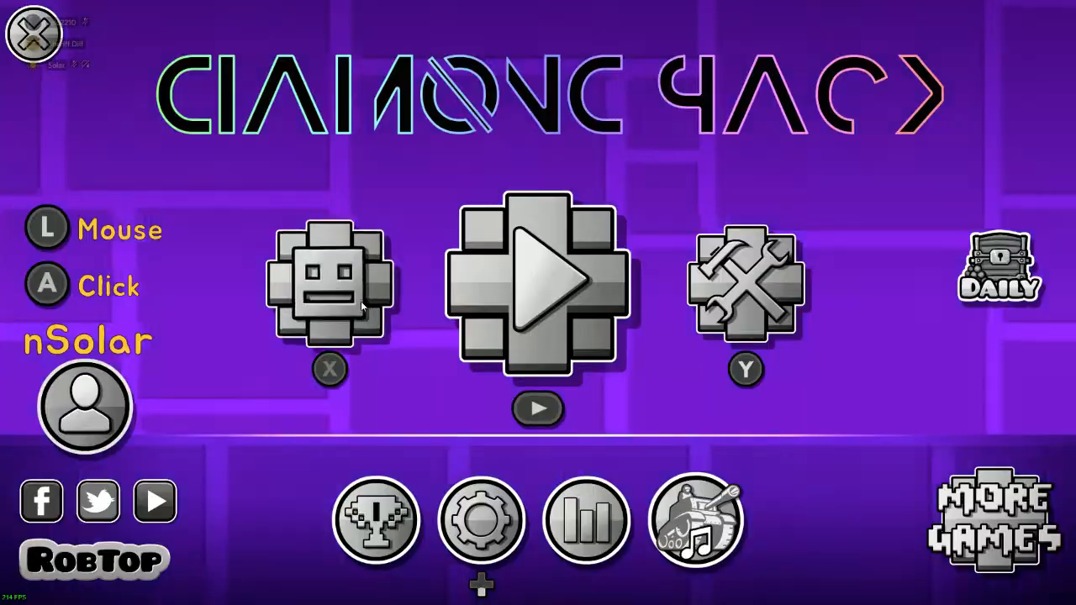
left_click(332, 282)
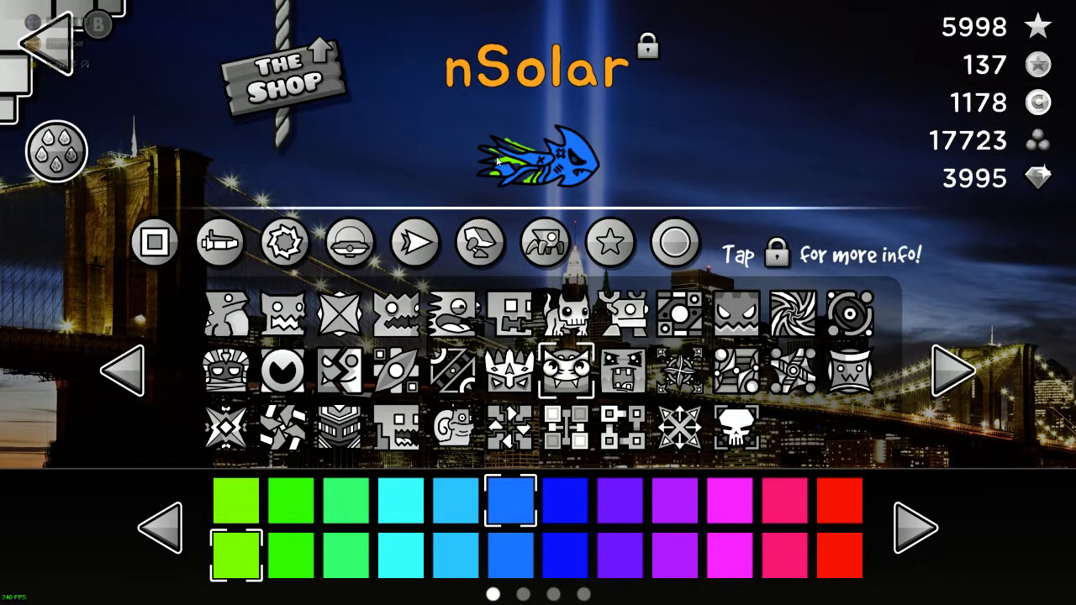
left_click(839, 551)
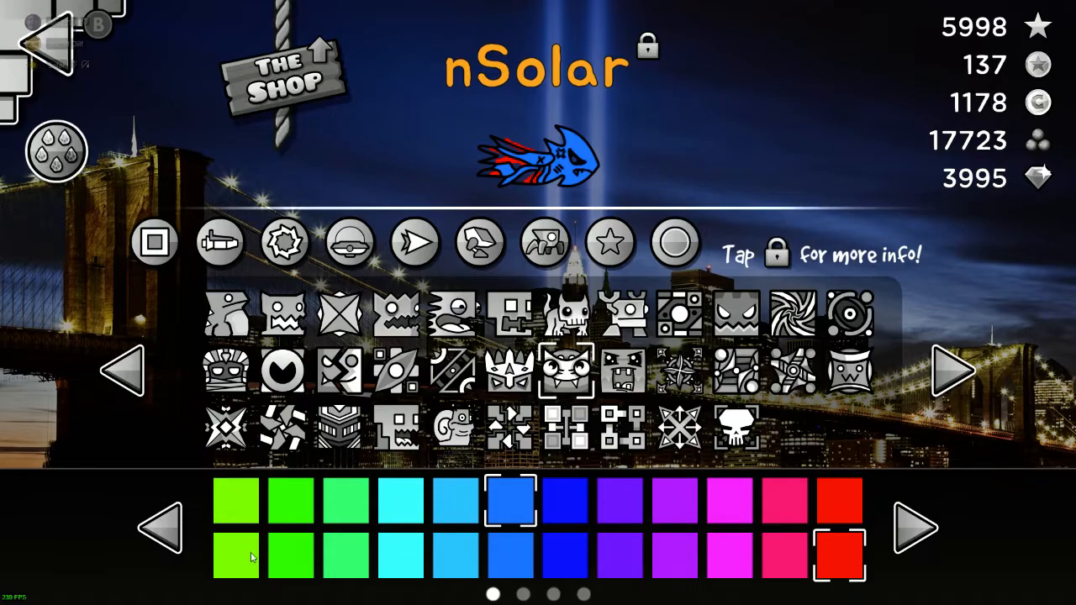
left_click(235, 555)
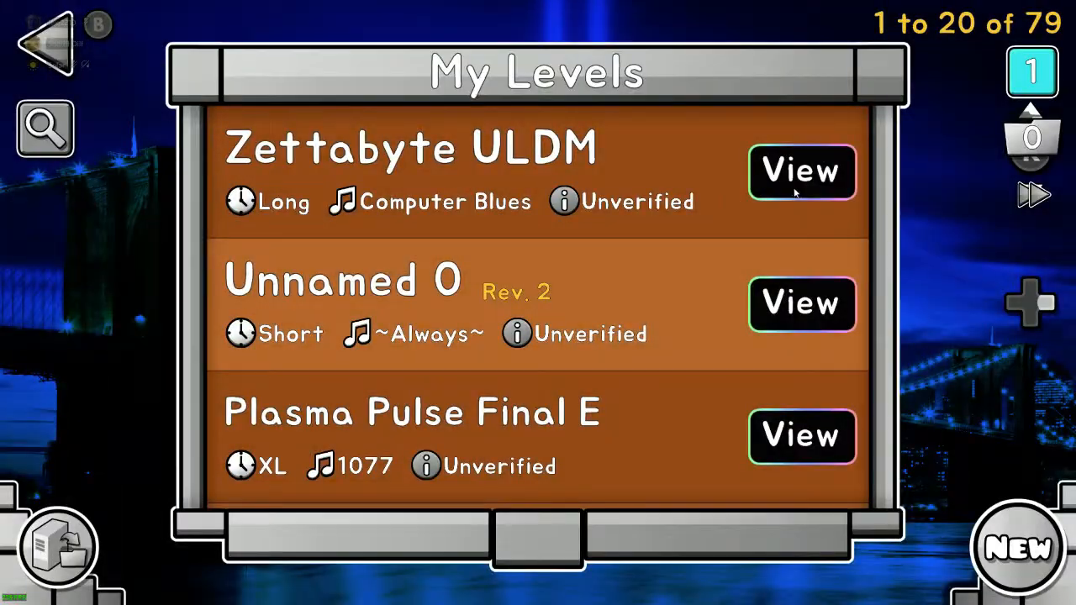
Start the Plasma Pulse Final E level from My Levels to see the ship in play.
scroll("down", 3)
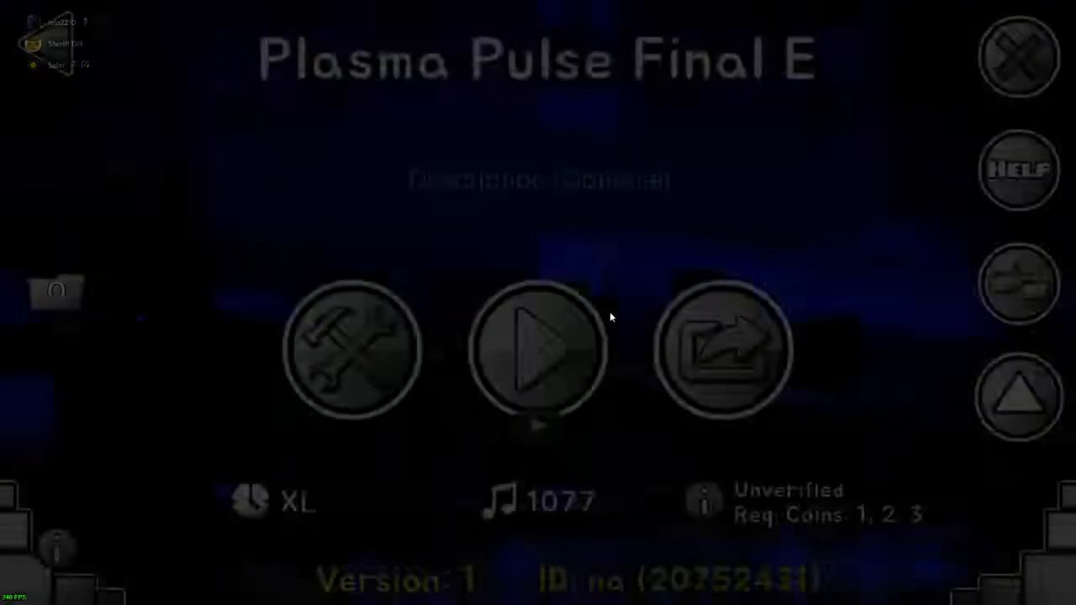
left_click(538, 352)
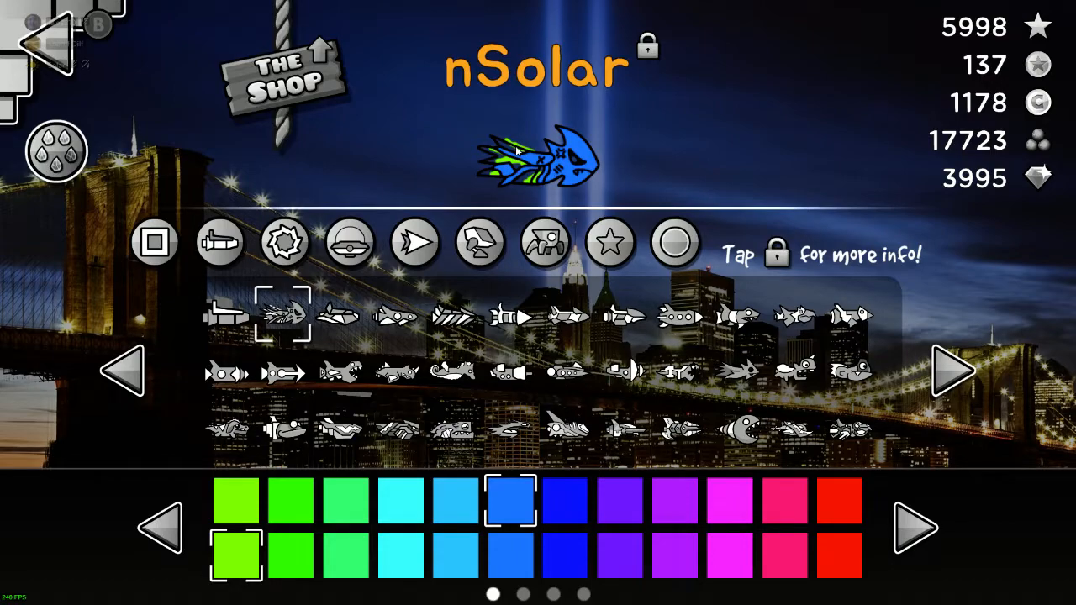
mouse_move(487, 151)
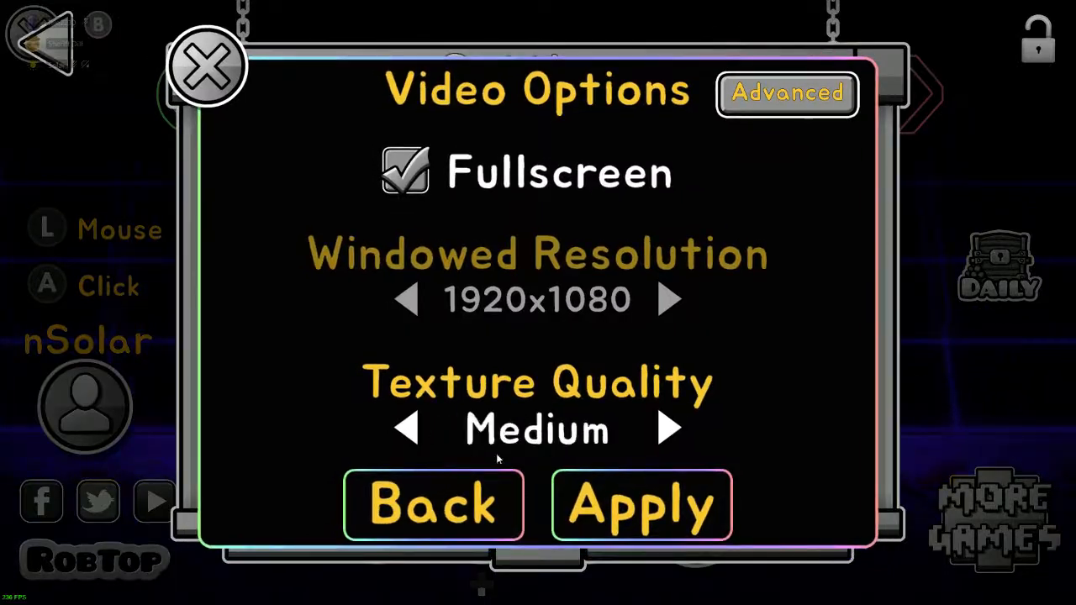
Set Texture Quality to High and apply to reload the textures, then browse Saved Levels.
left_click(667, 429)
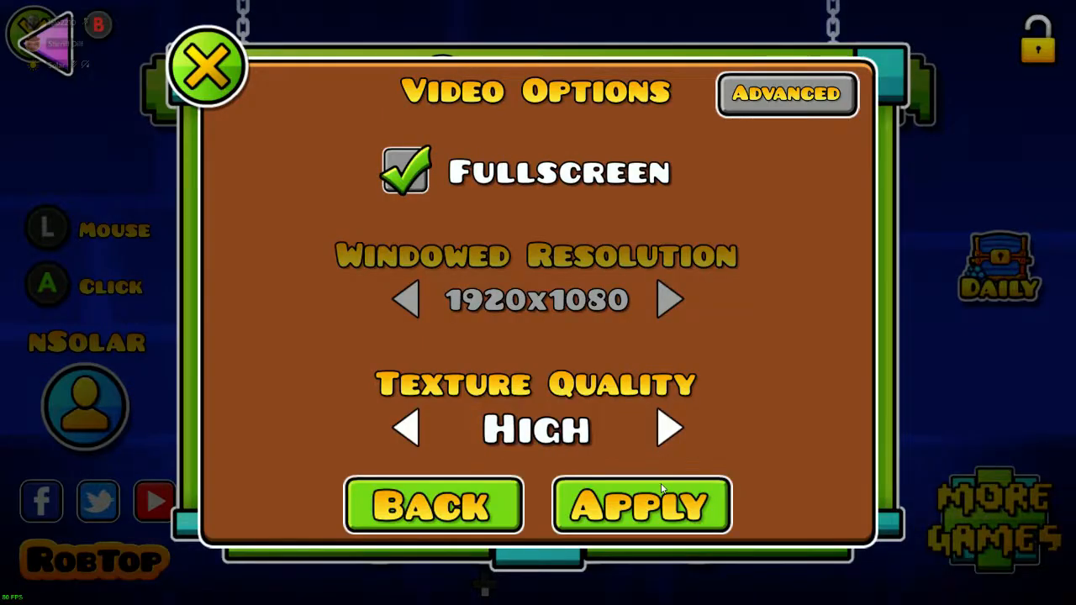
left_click(639, 505)
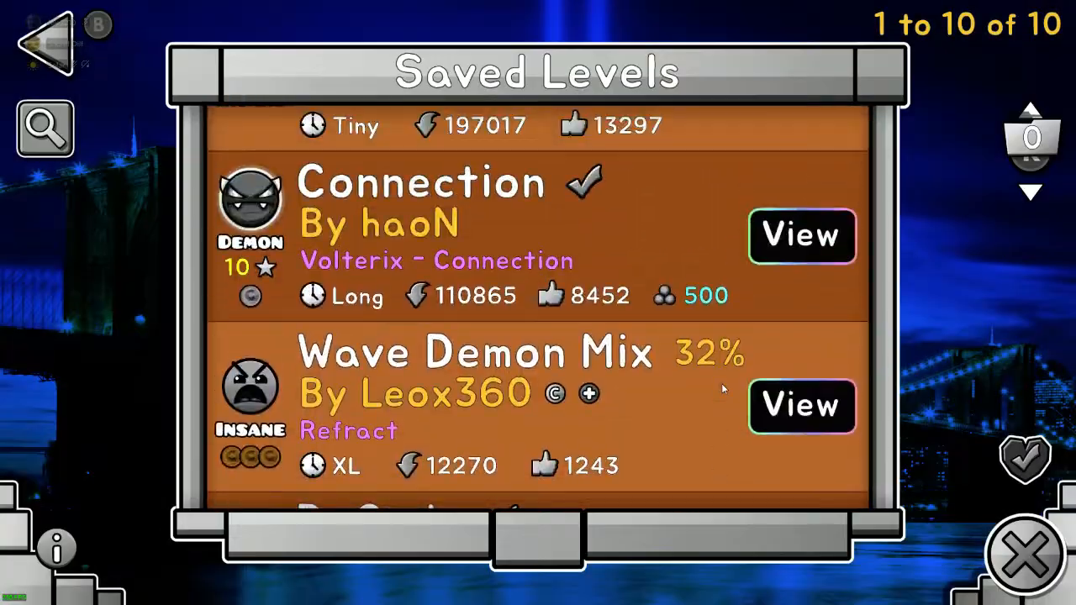
left_click(801, 406)
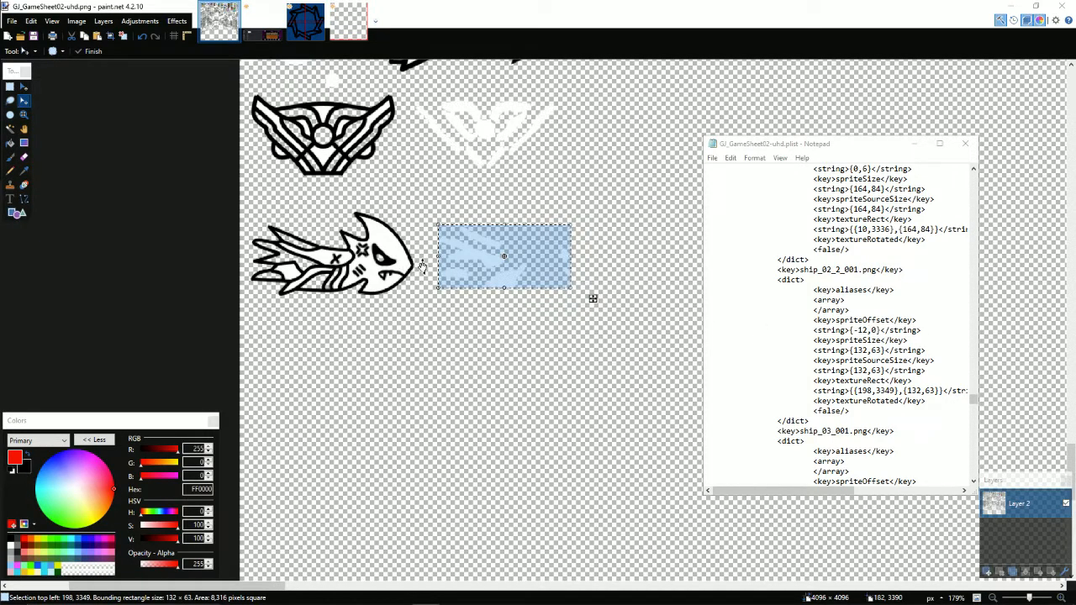
mouse_move(316, 236)
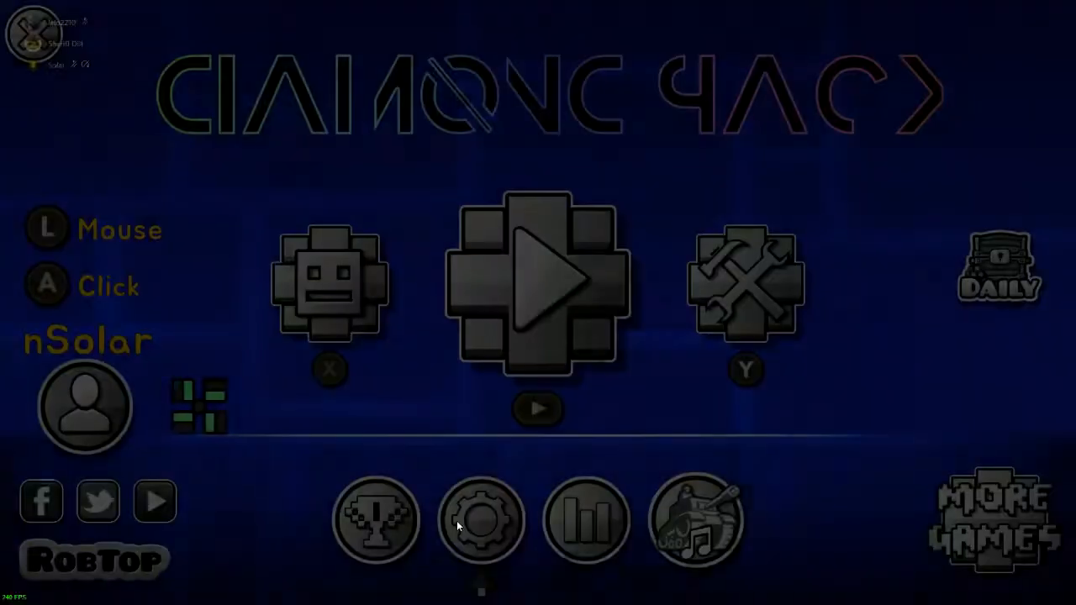
Change Texture Quality in Graphics settings to reload, then play OP straight flying with the custom ship.
left_click(481, 528)
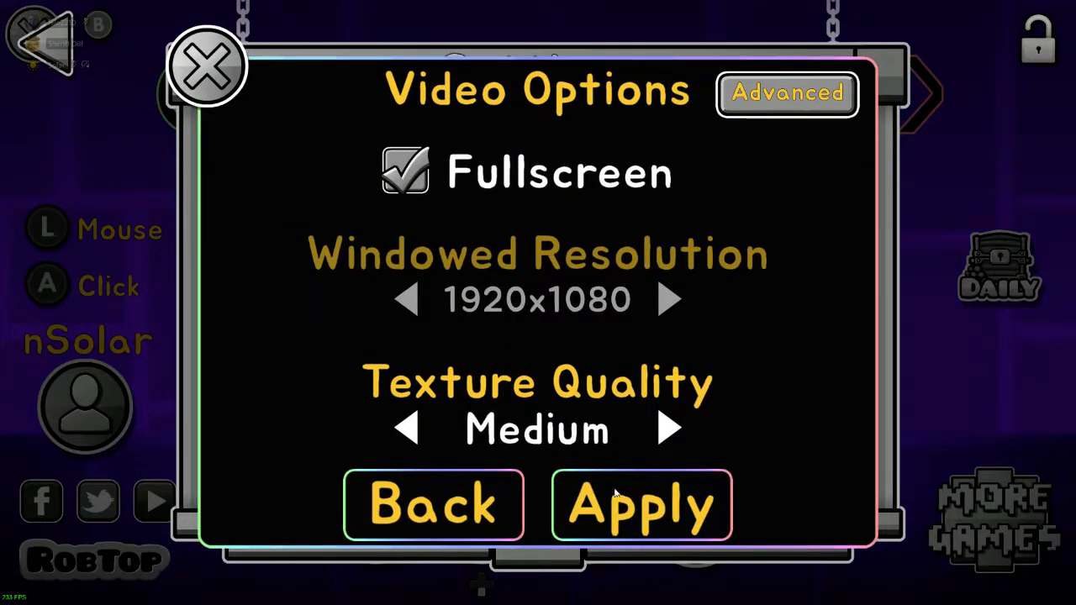
left_click(642, 504)
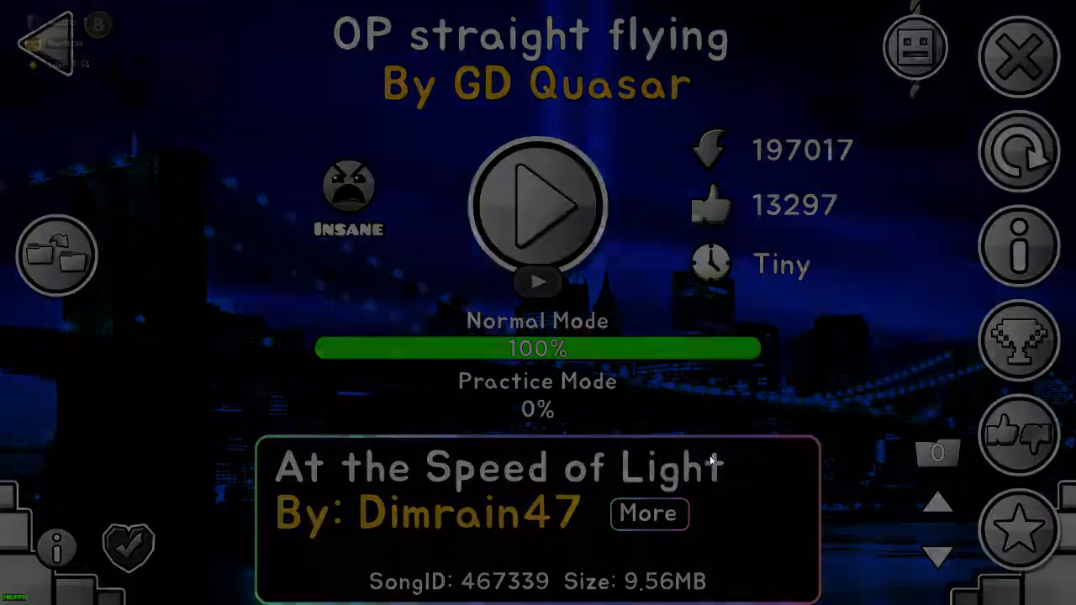
left_click(538, 205)
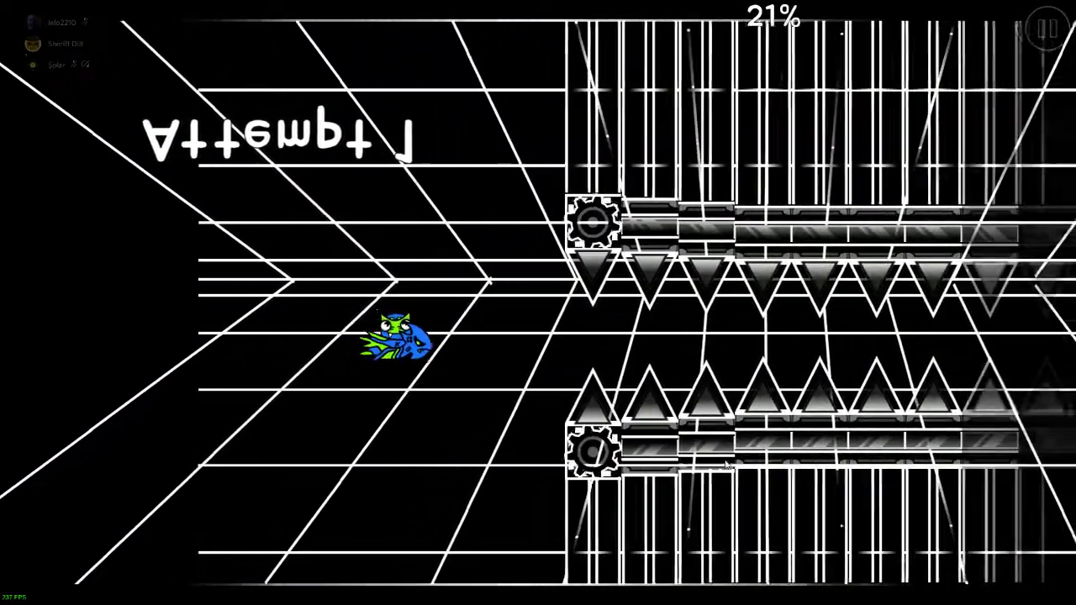
left_click(1044, 27)
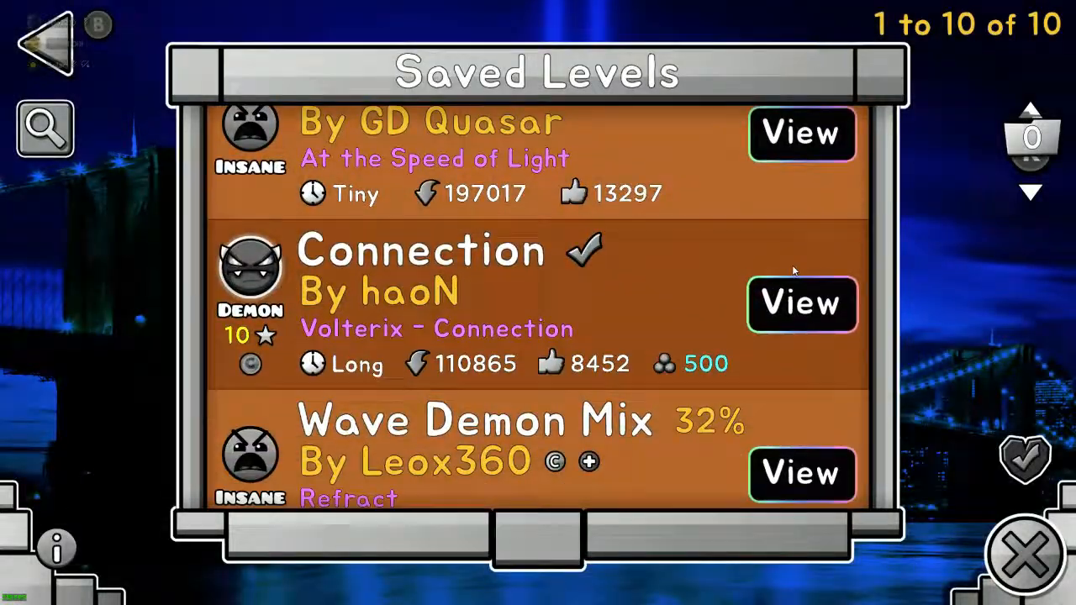
left_click(801, 306)
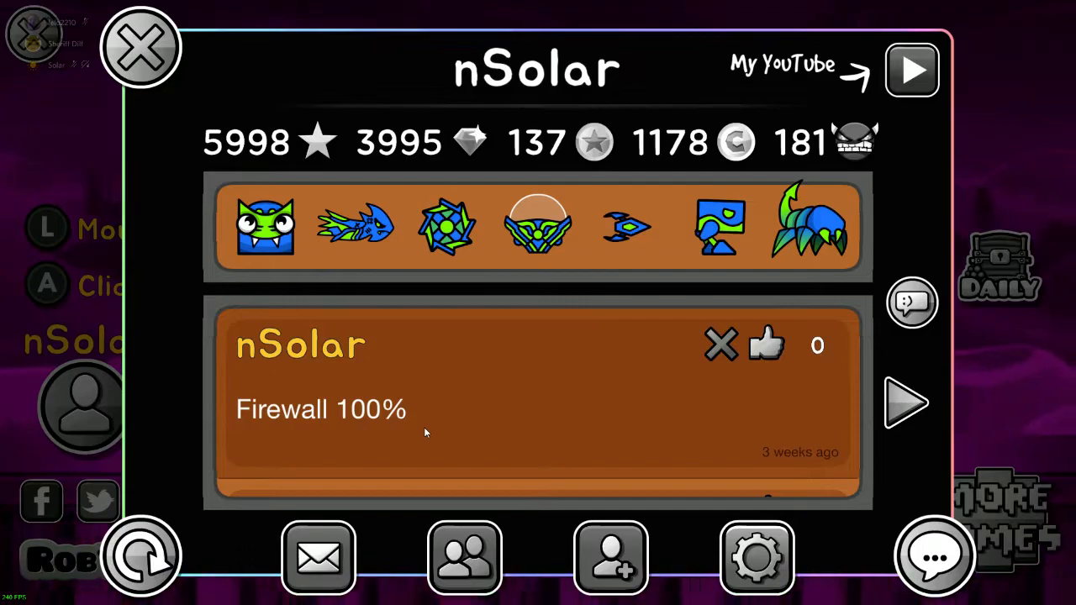
mouse_move(625, 289)
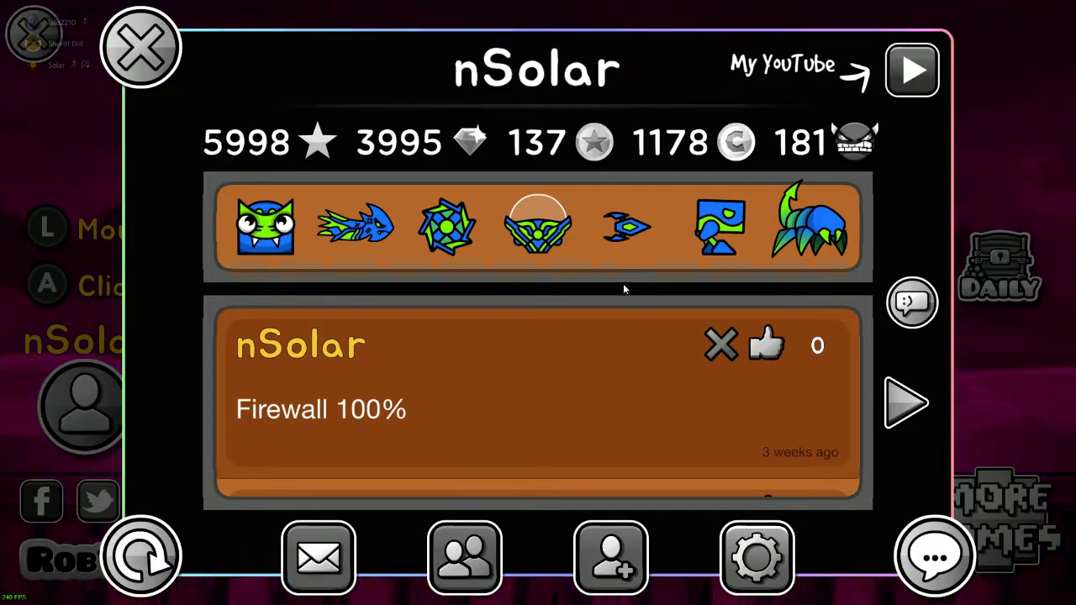